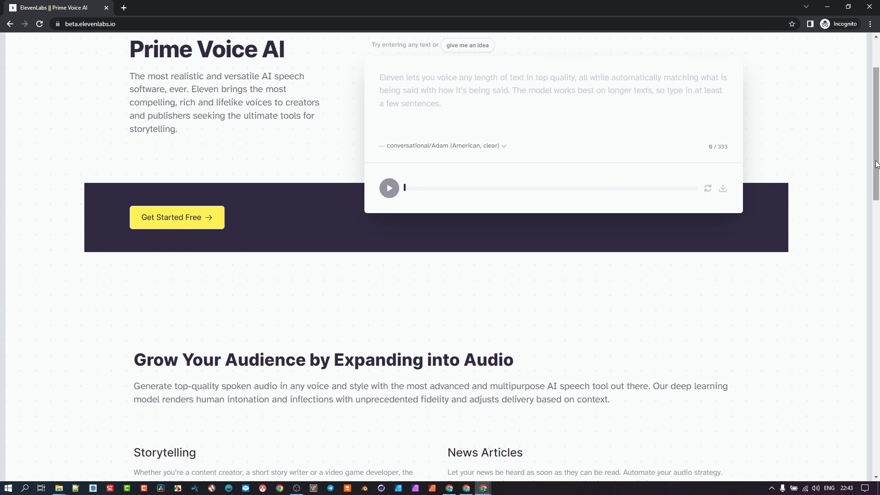
Step: Open the Pricing page and scroll through the Free ($0), Creator ($22/mo) and Pro ($99/mo) plans
scroll(up, 3)
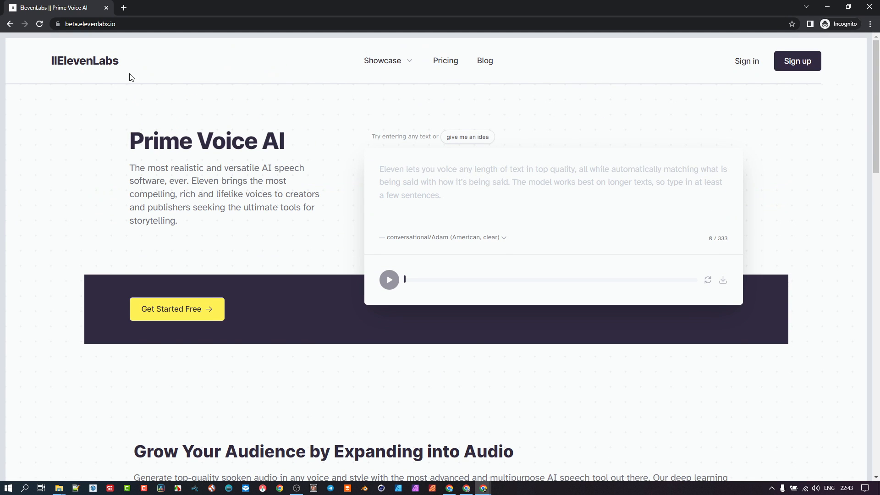
mouse_move(152, 59)
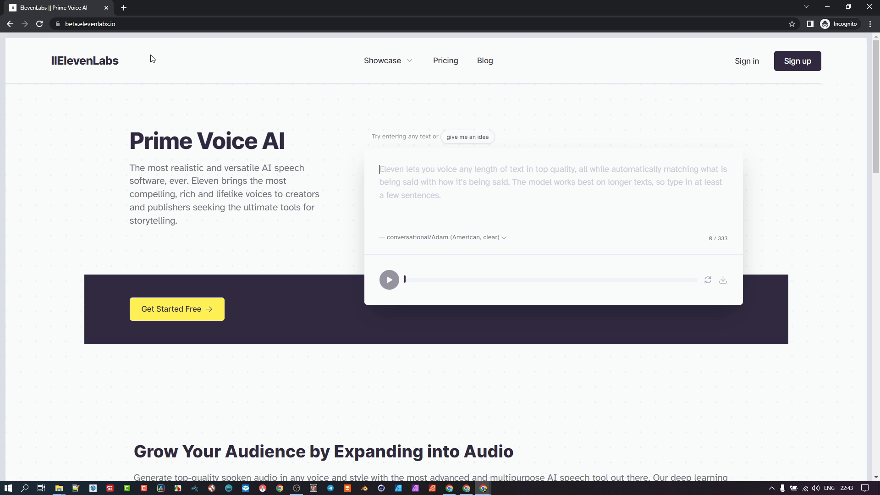
mouse_move(40, 90)
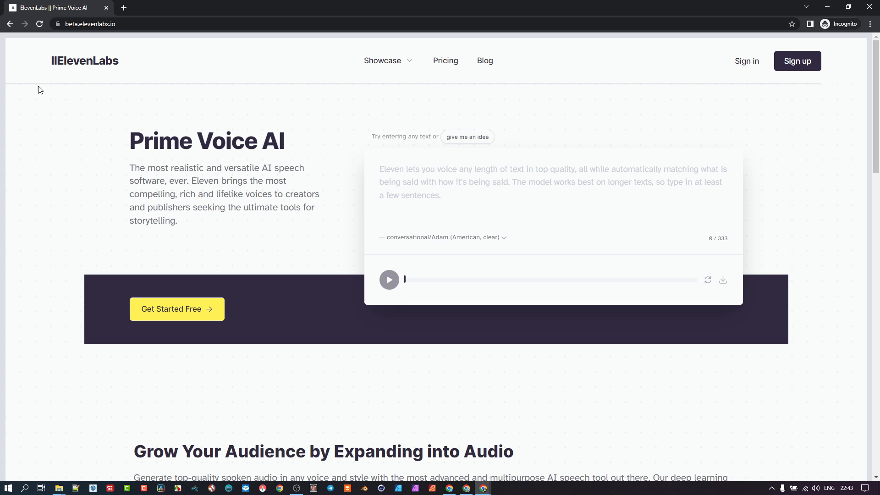
mouse_move(90, 66)
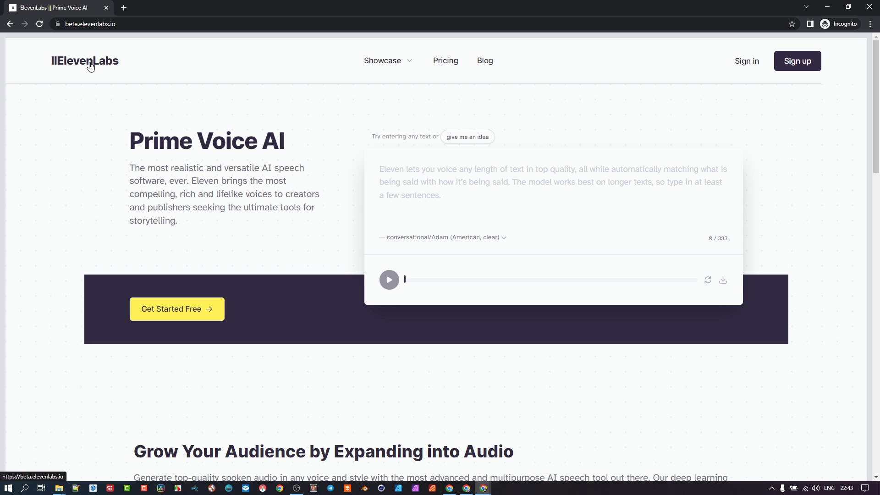
mouse_move(63, 67)
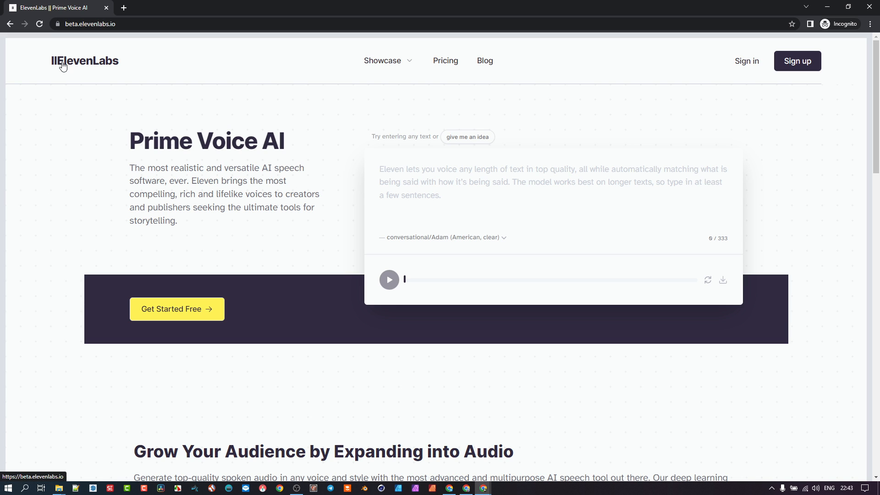
mouse_move(120, 66)
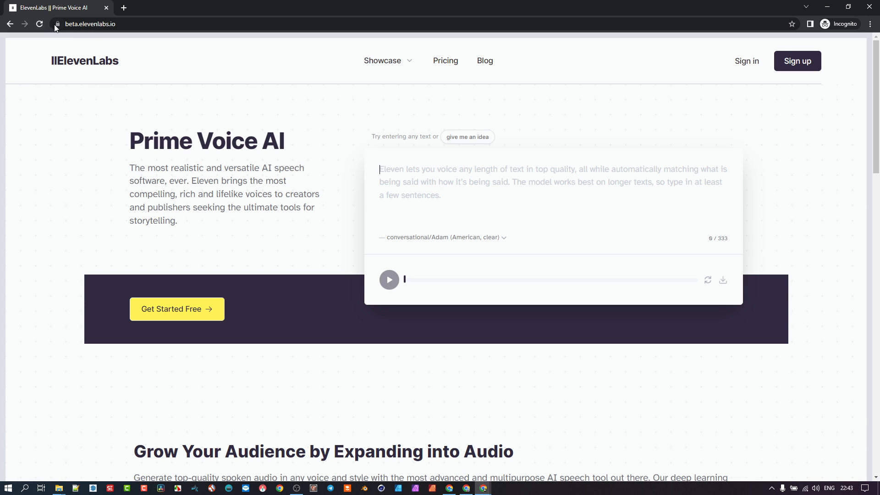
mouse_move(247, 135)
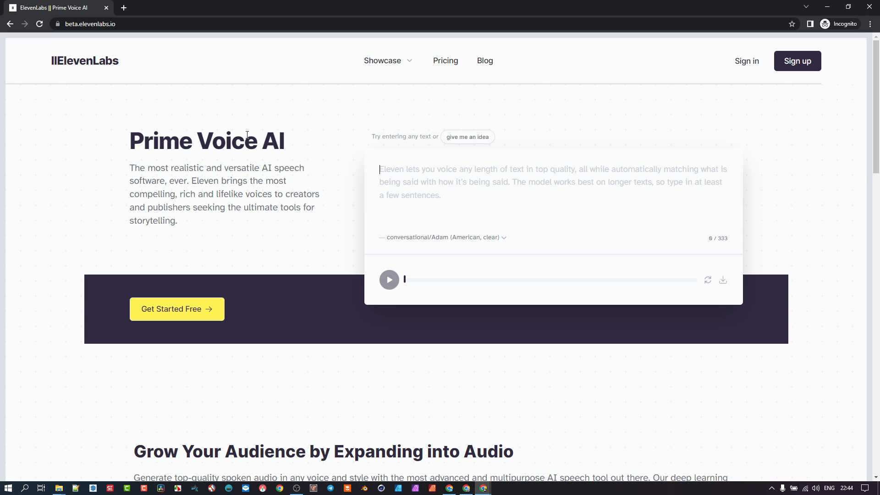
mouse_move(542, 20)
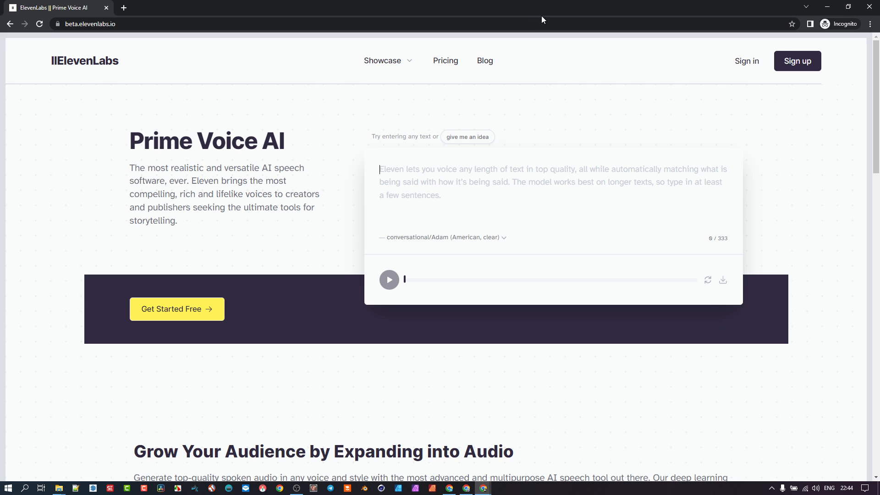
click(444, 61)
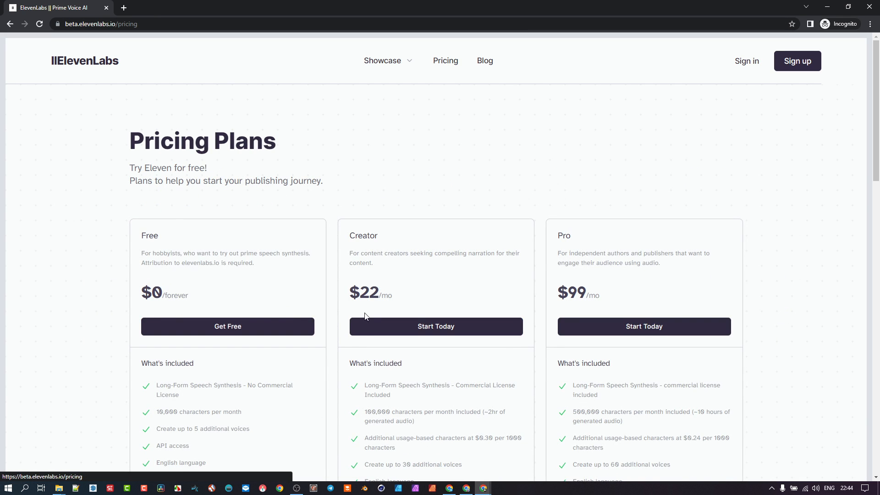
scroll(down, 3)
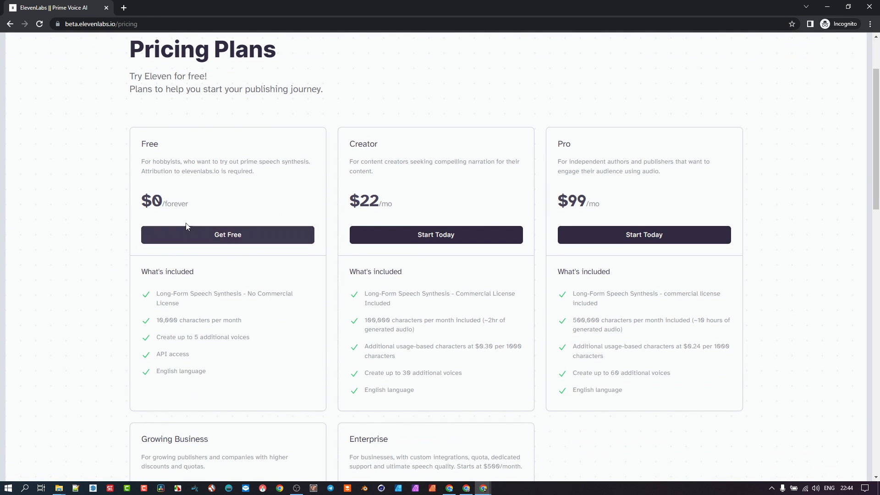
mouse_move(174, 352)
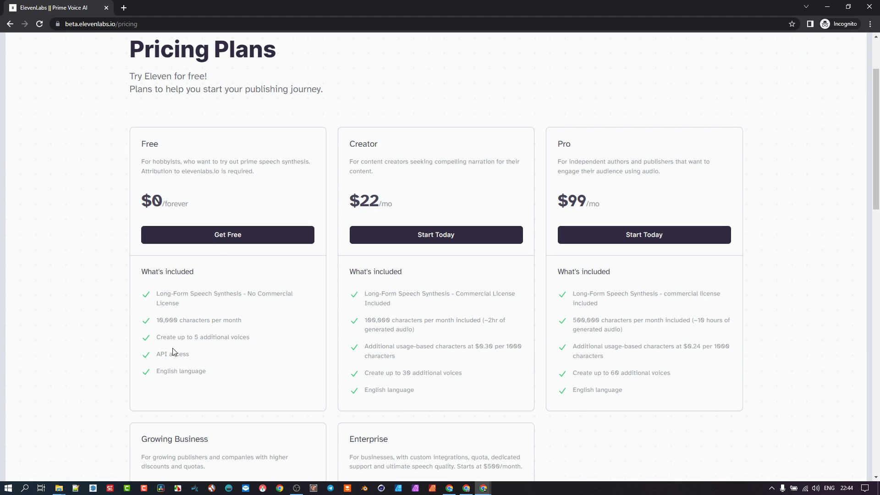
mouse_move(224, 323)
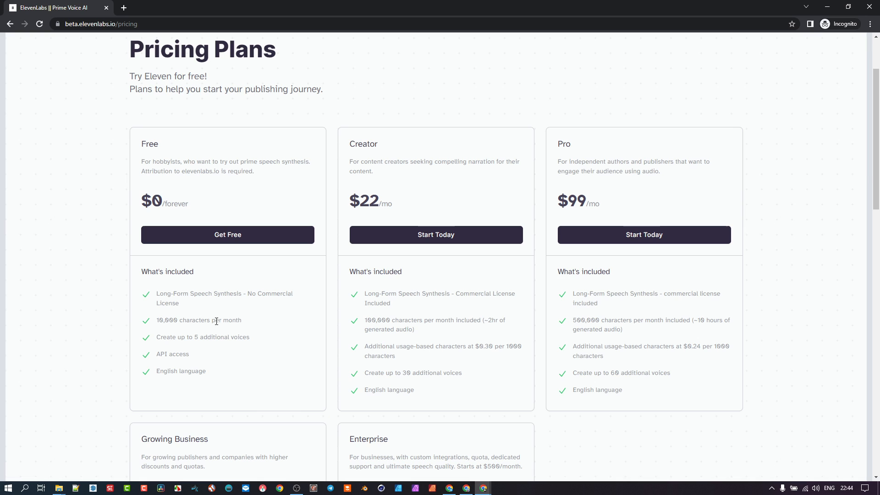
mouse_move(188, 307)
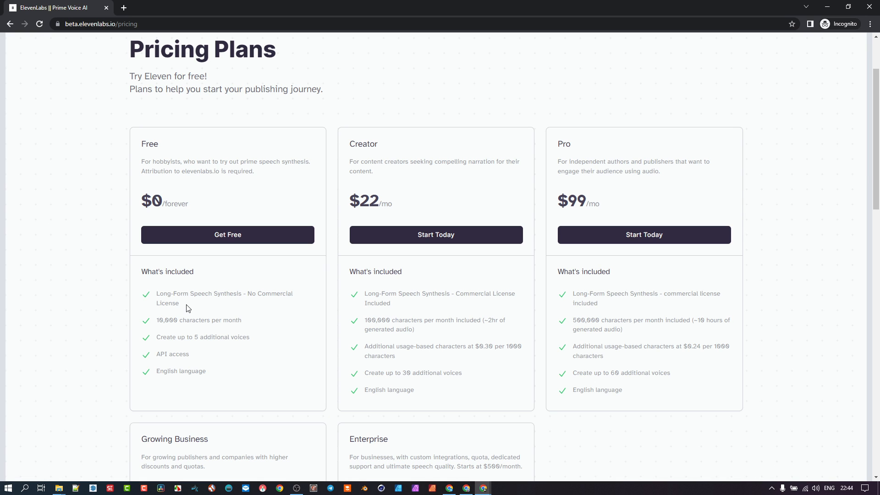
mouse_move(249, 322)
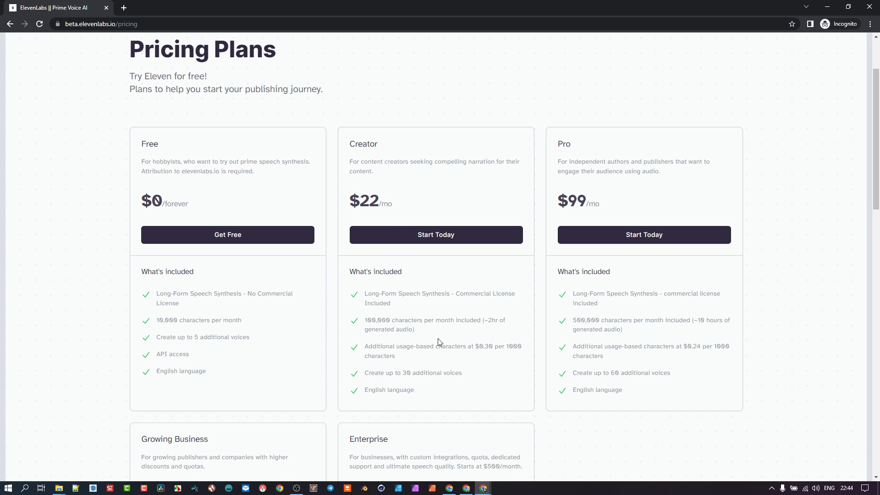
scroll(up, 3)
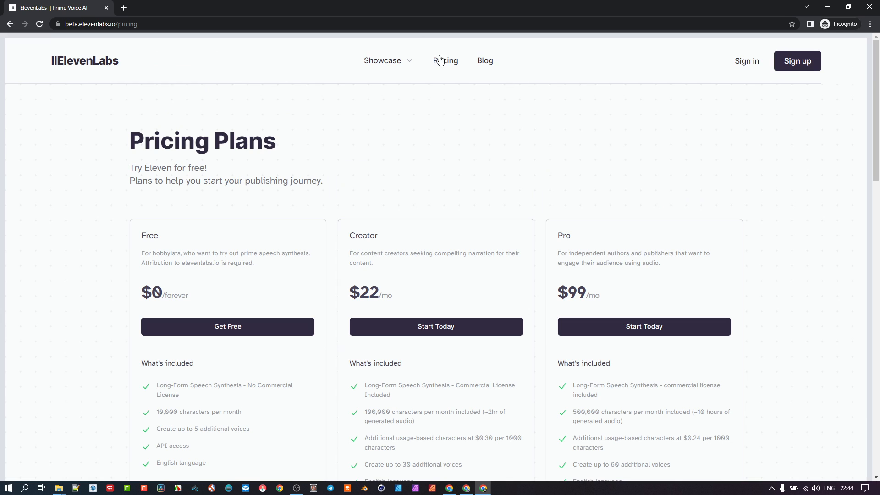
Step: Expand the Showcase menu to reveal the Demos and audiostory.ai options
click(387, 60)
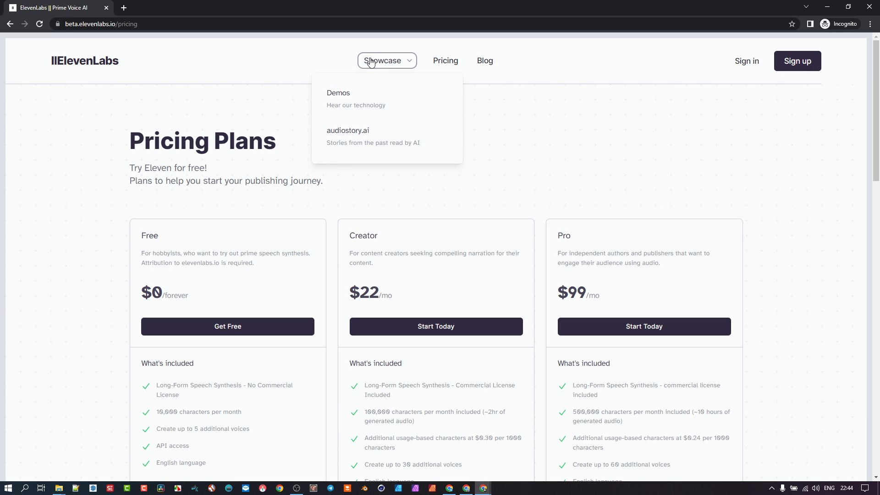
mouse_move(355, 99)
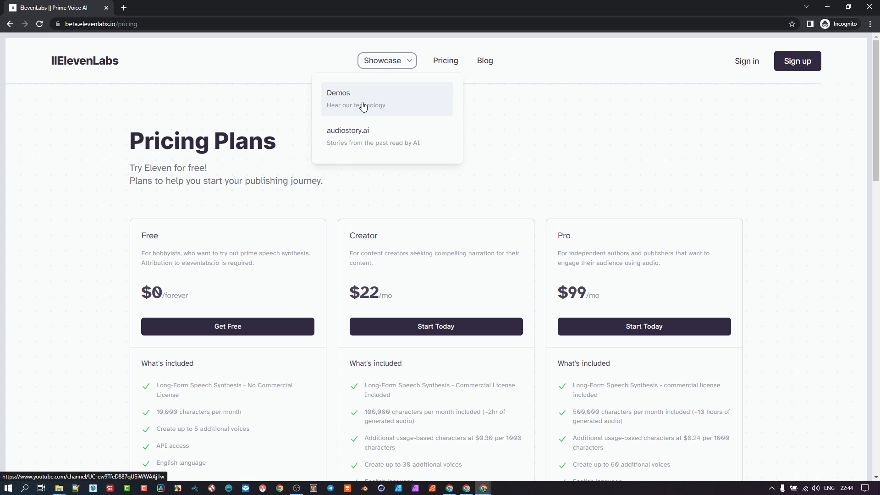
mouse_move(370, 136)
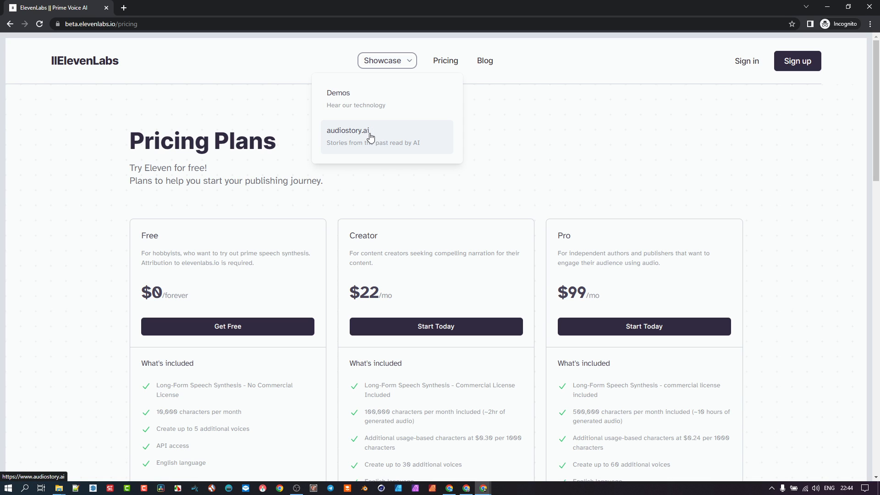
mouse_move(559, 192)
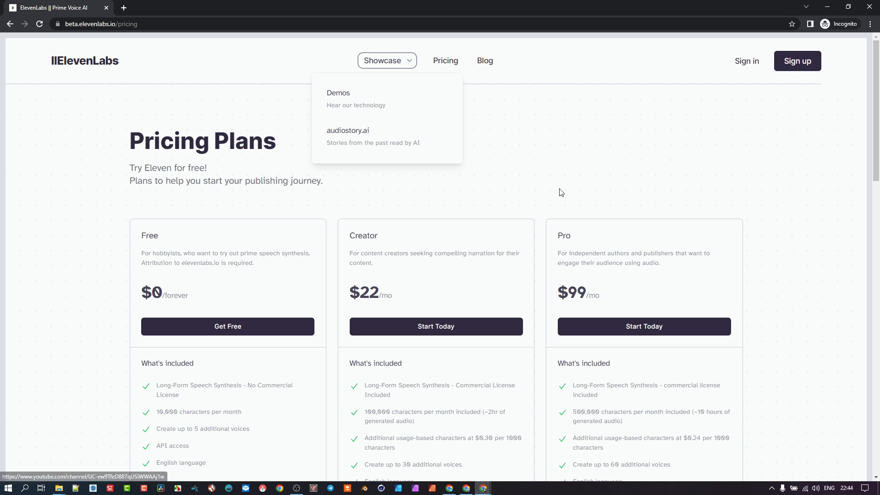
mouse_move(869, 7)
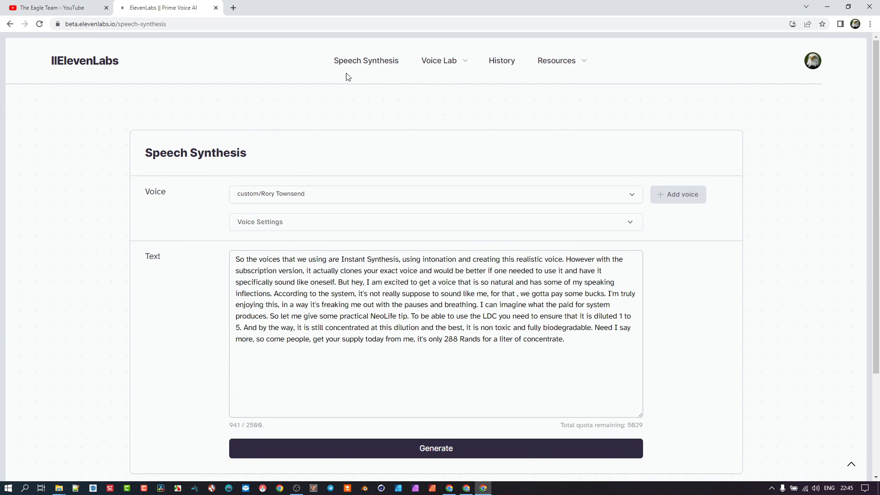
mouse_move(424, 70)
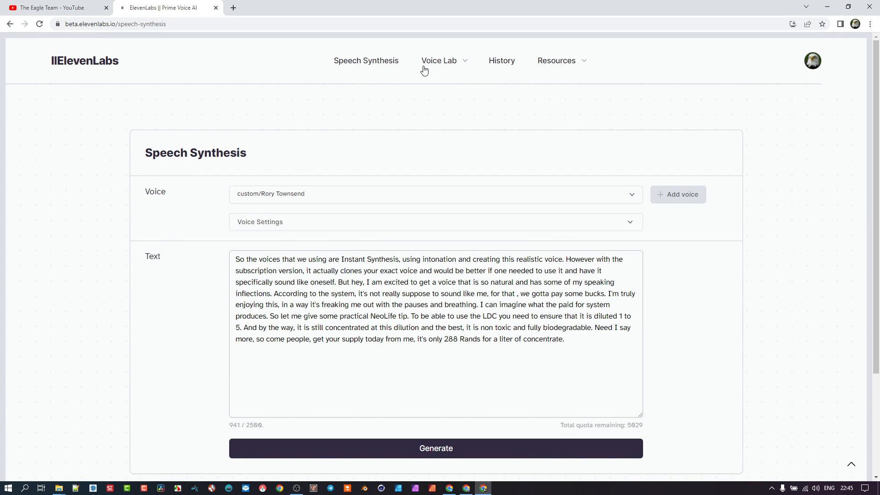
mouse_move(365, 60)
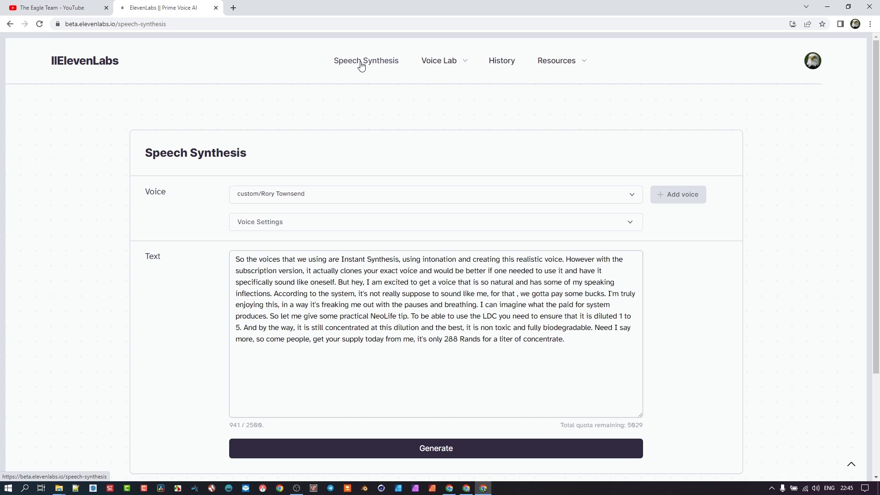
mouse_move(401, 68)
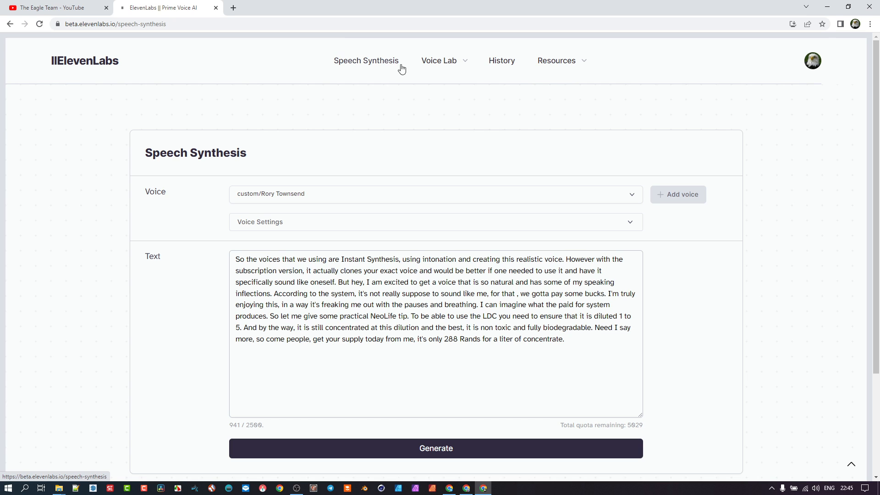
click(439, 61)
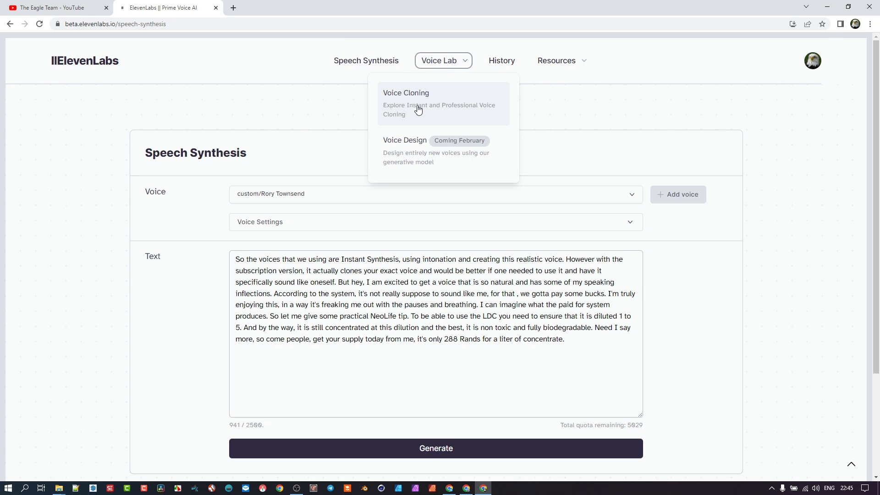
mouse_move(410, 134)
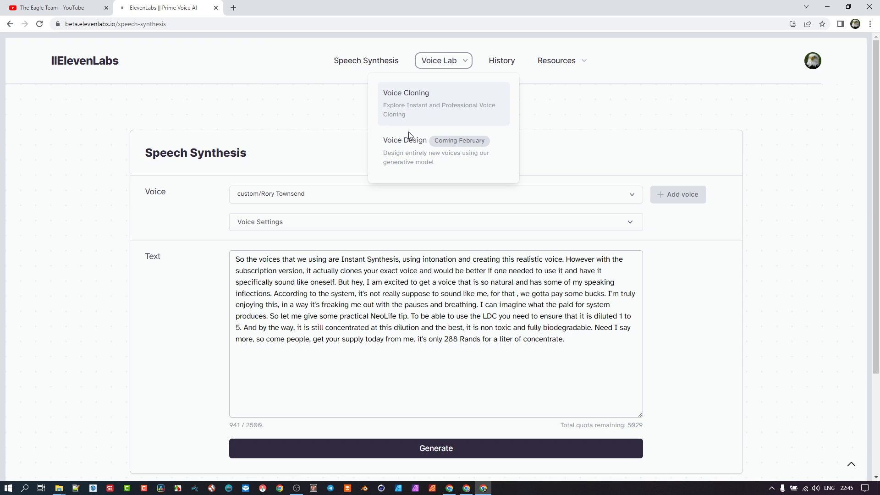
mouse_move(408, 98)
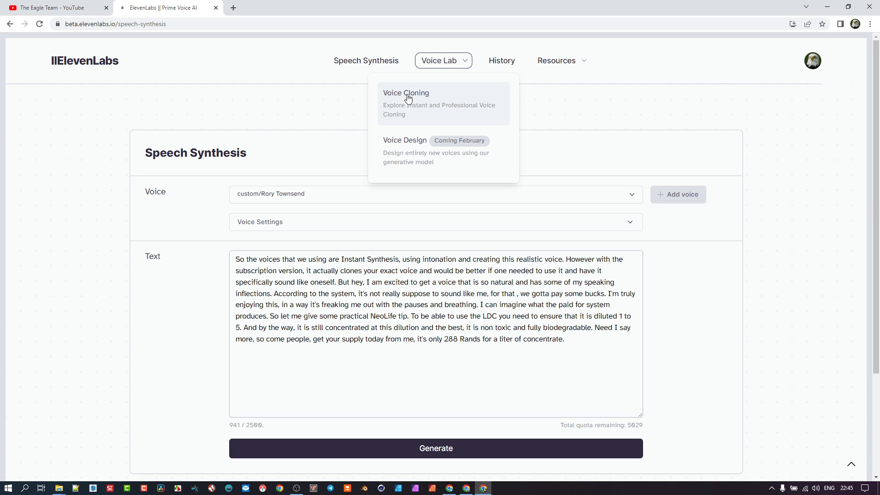
mouse_move(410, 107)
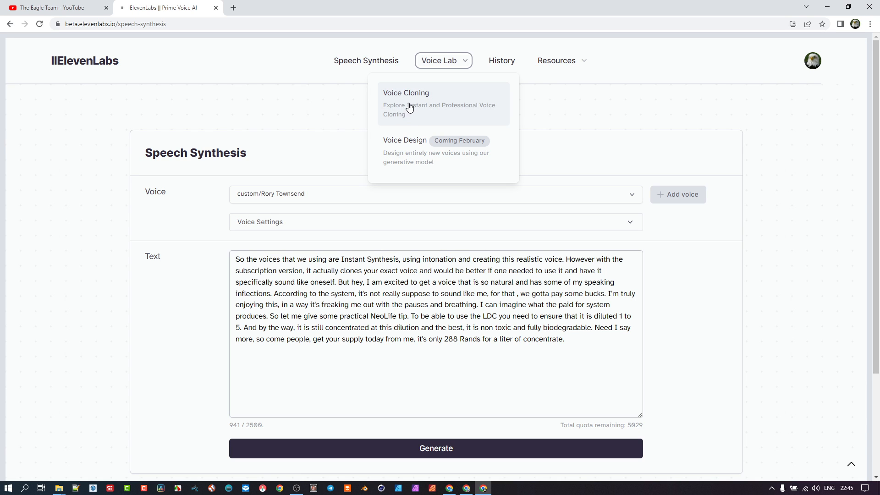
mouse_move(496, 109)
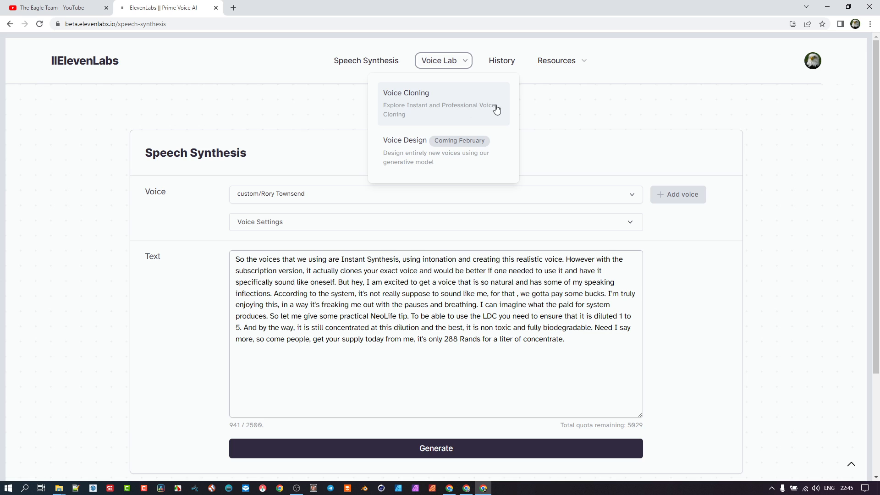
mouse_move(460, 113)
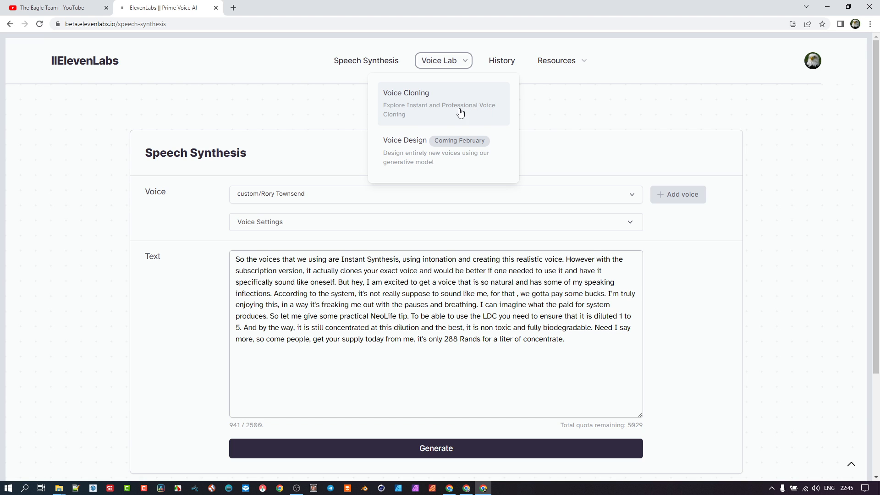
mouse_move(419, 109)
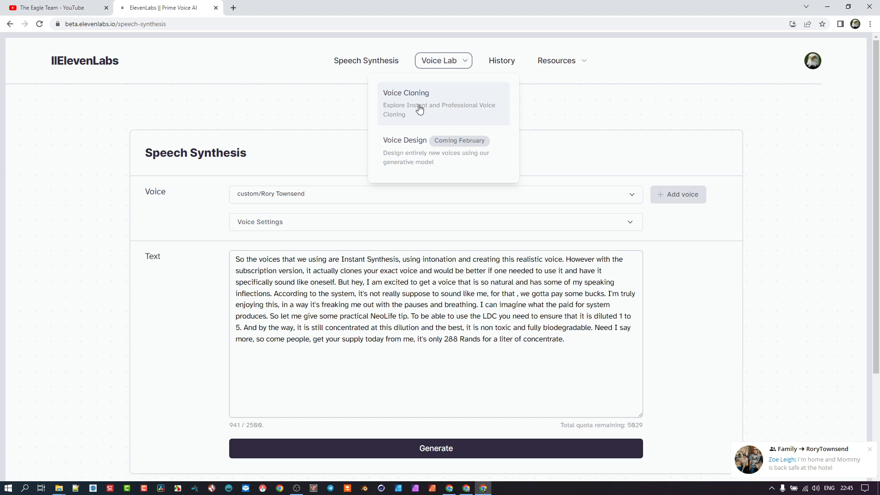
mouse_move(473, 109)
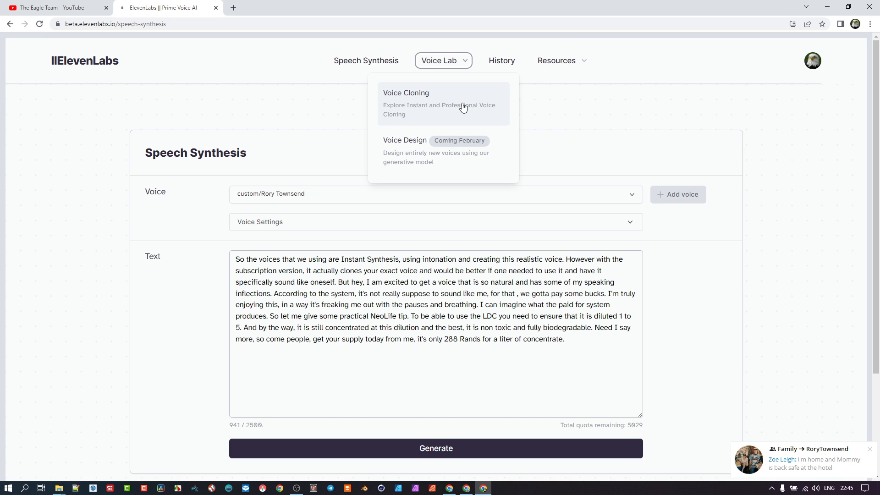
mouse_move(410, 111)
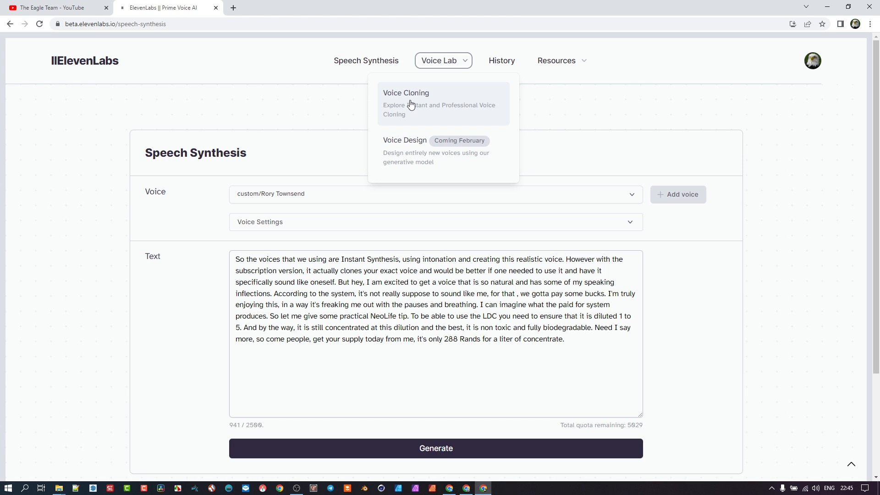
mouse_move(365, 61)
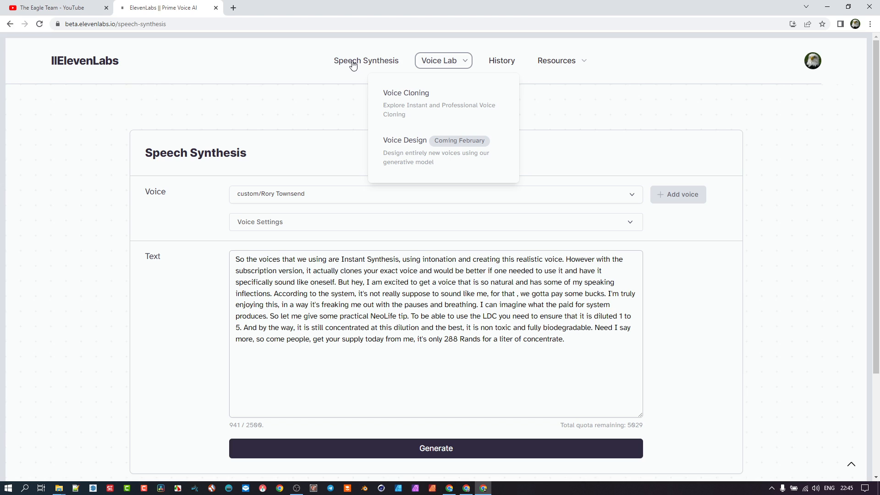
mouse_move(334, 69)
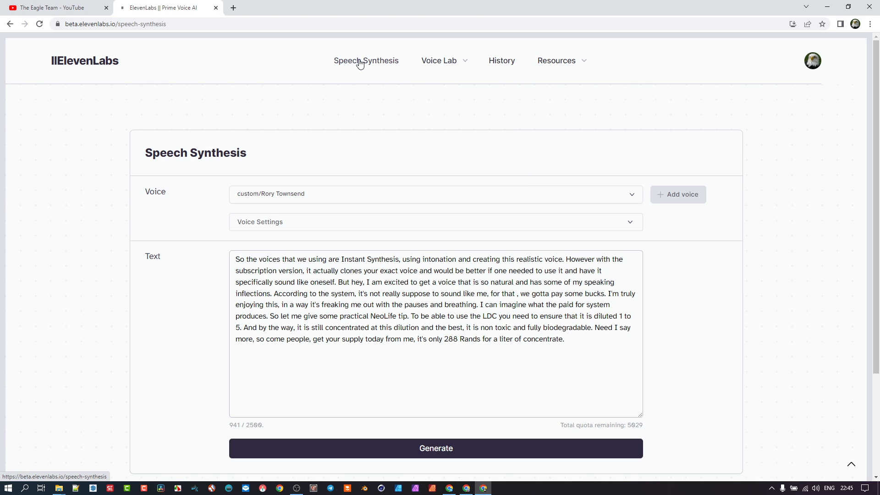
scroll(down, 3)
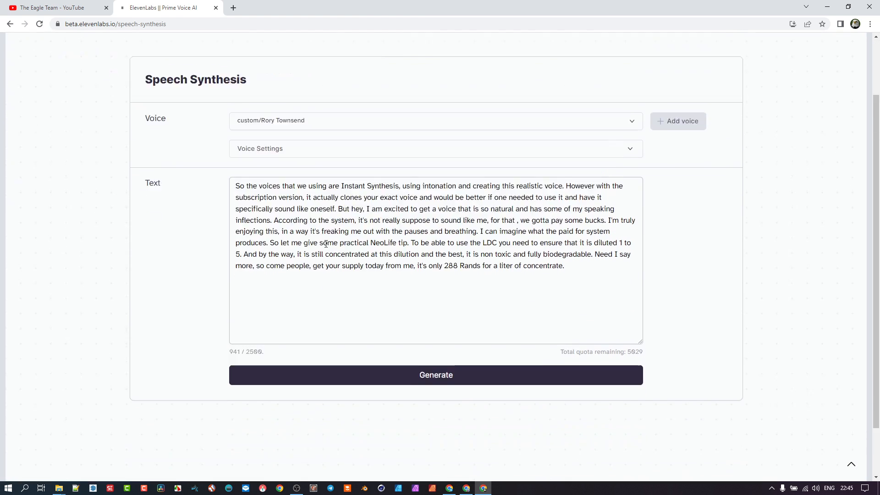
scroll(up, 3)
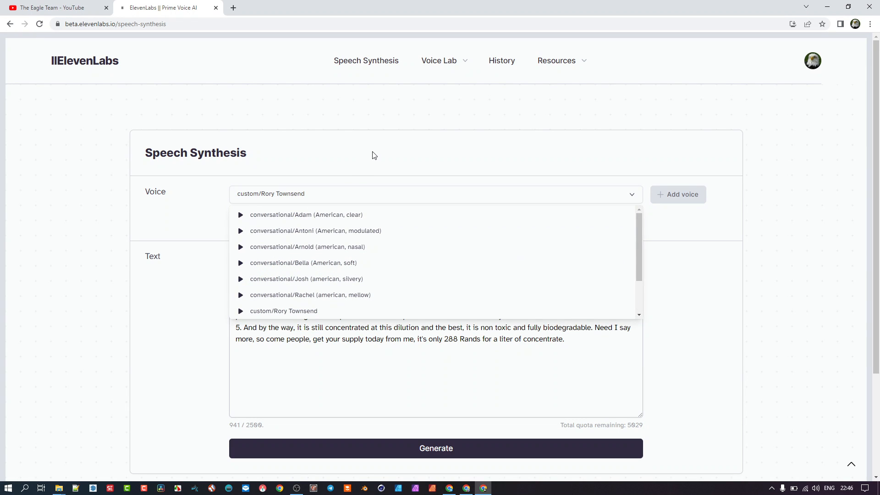
click(439, 61)
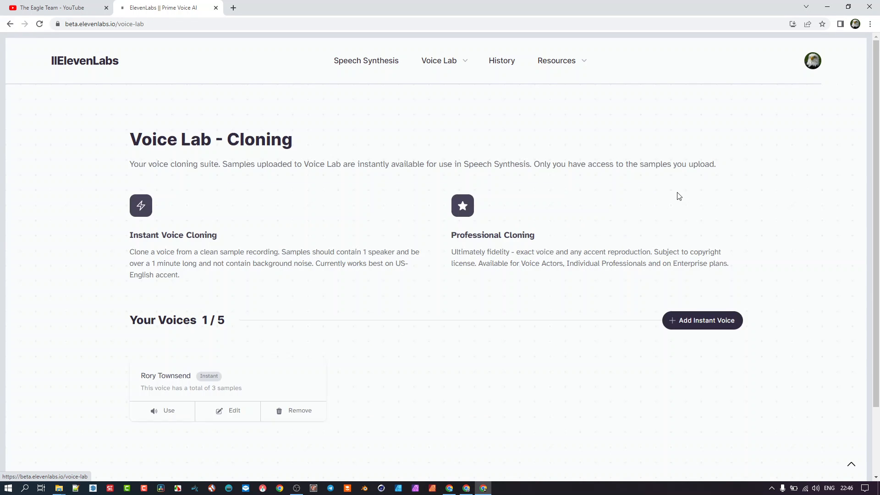
mouse_move(436, 302)
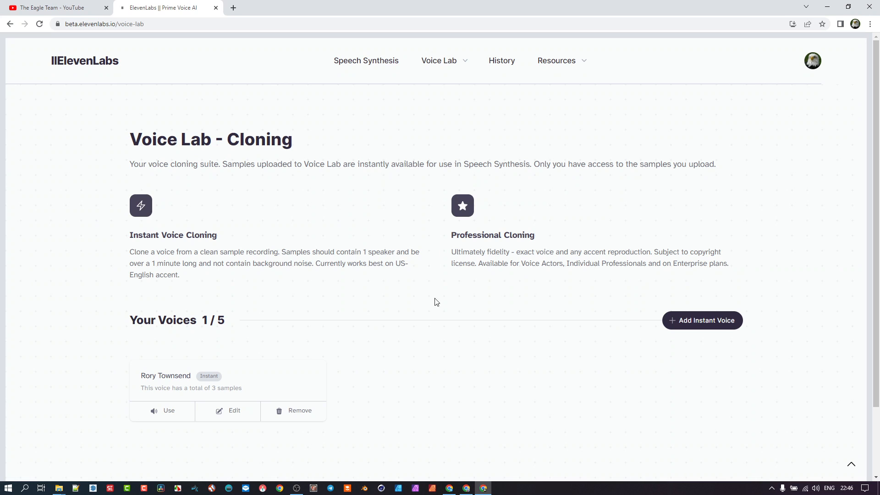
mouse_move(138, 248)
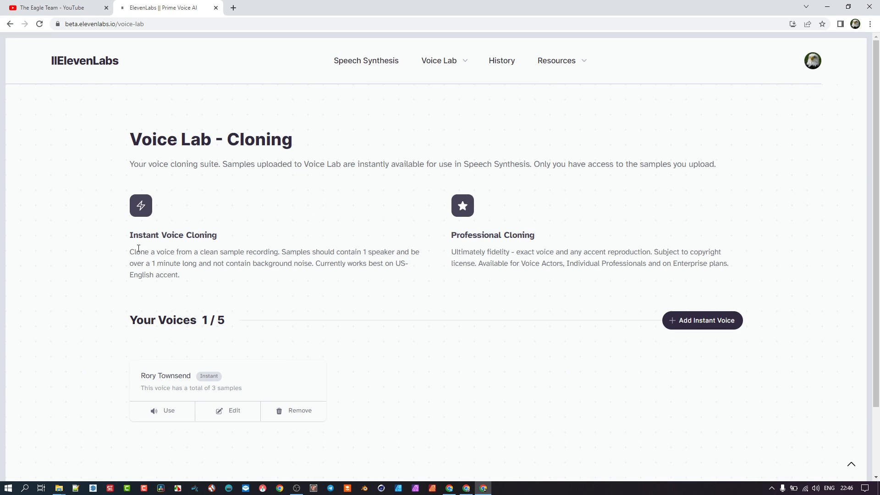
mouse_move(251, 268)
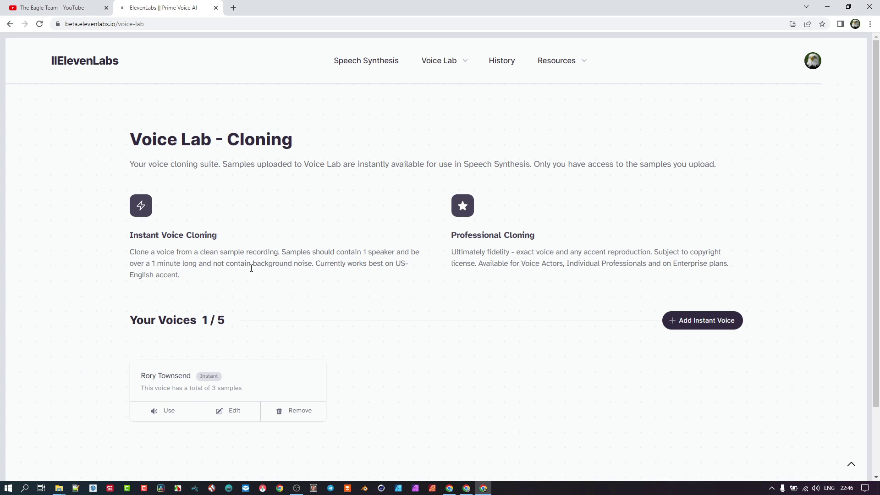
mouse_move(190, 287)
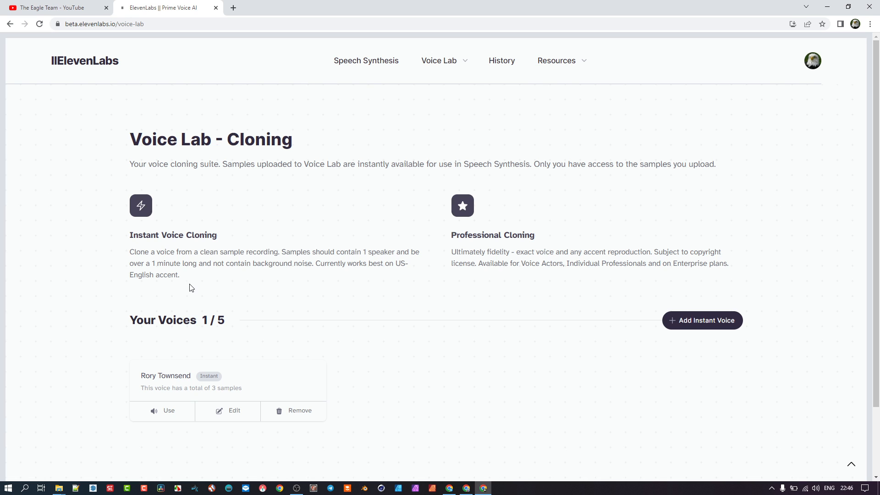
mouse_move(192, 276)
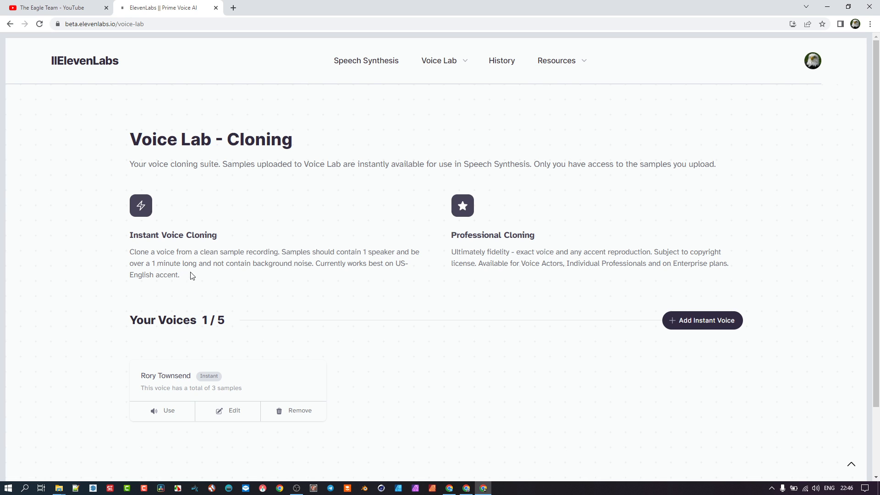
mouse_move(151, 275)
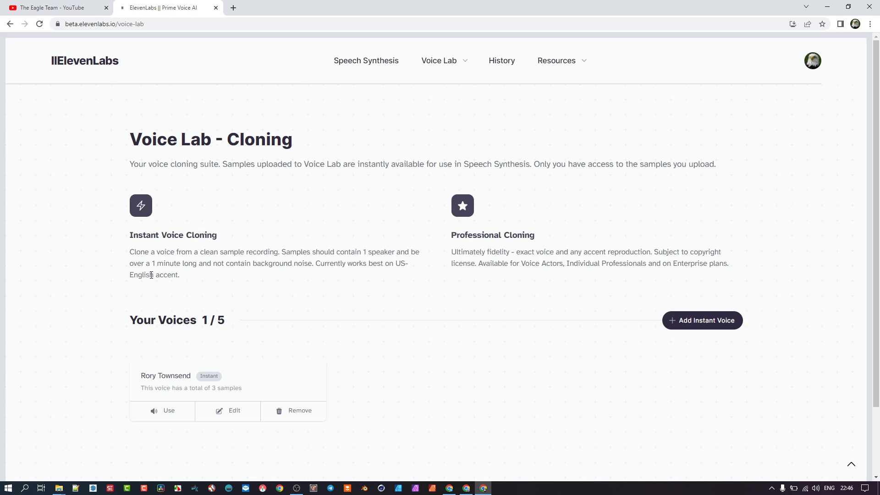
mouse_move(200, 260)
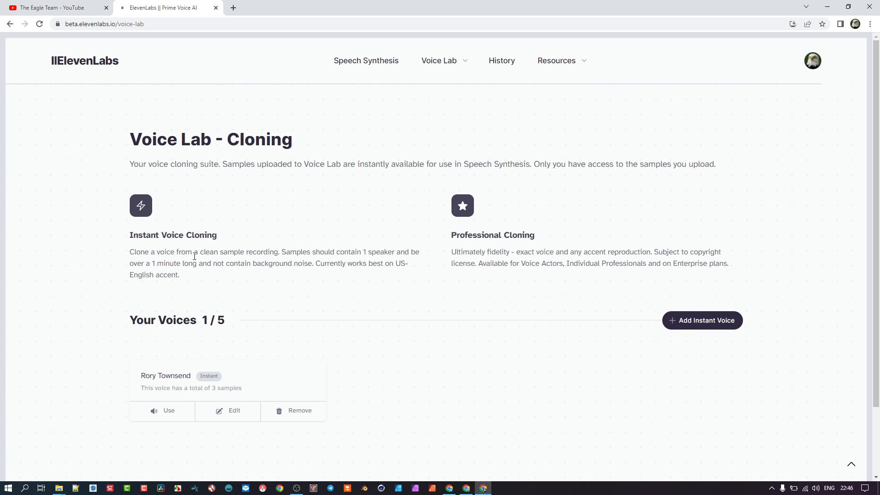
double_click(477, 235)
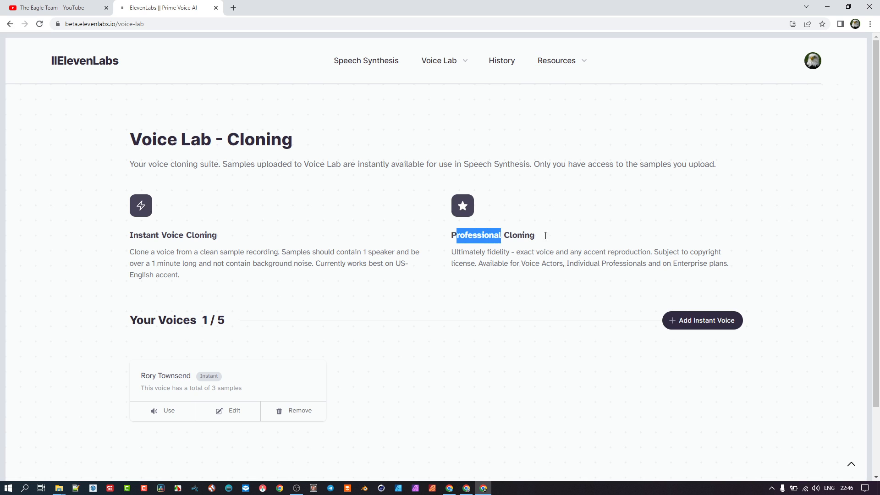
mouse_move(512, 155)
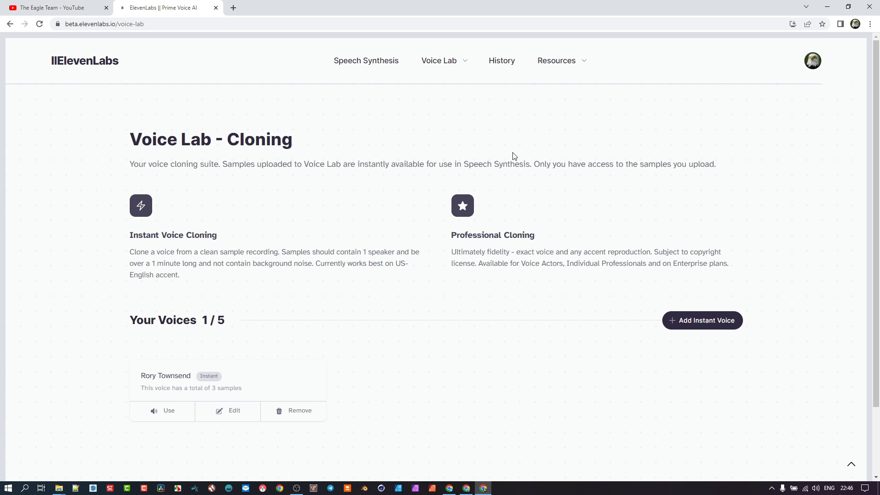
mouse_move(258, 219)
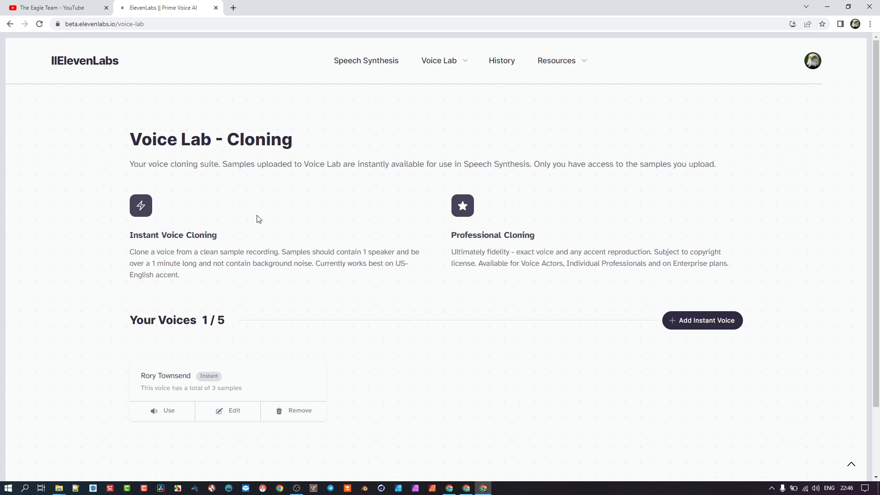
mouse_move(168, 411)
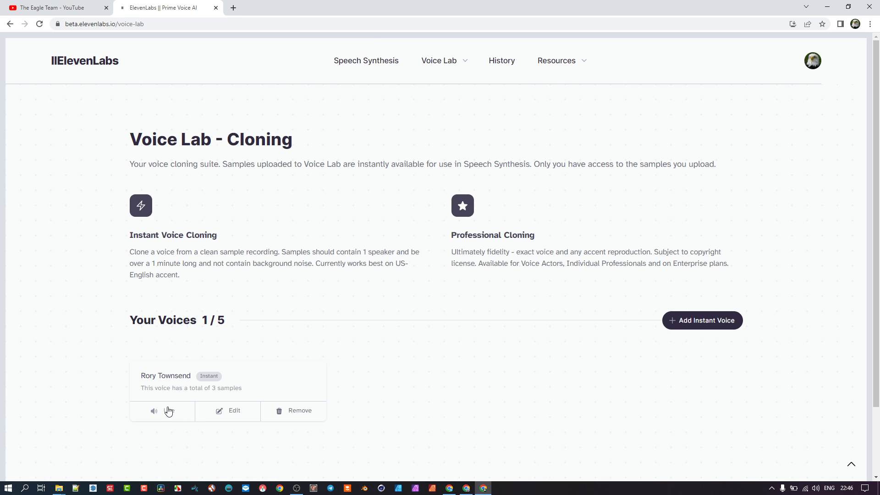
mouse_move(215, 386)
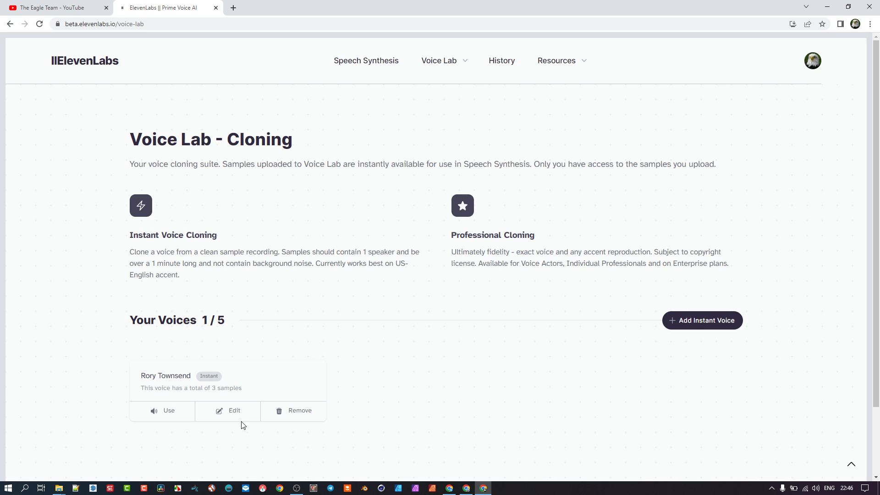
click(228, 410)
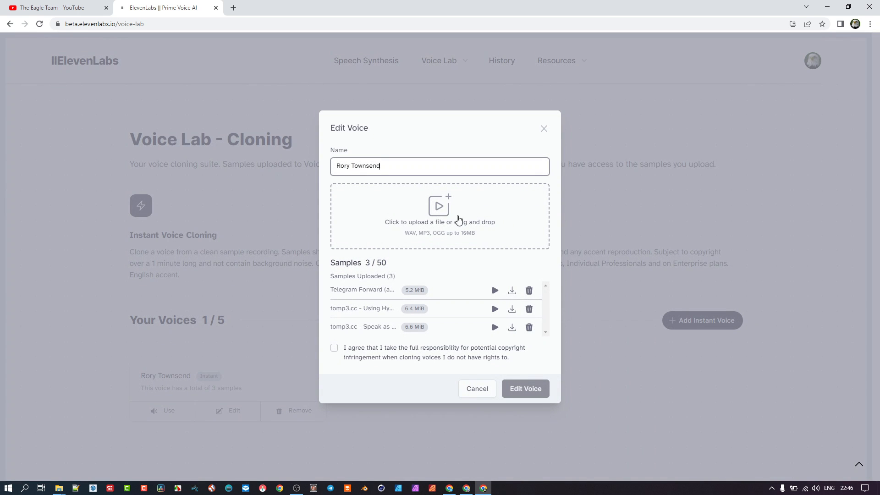
mouse_move(471, 226)
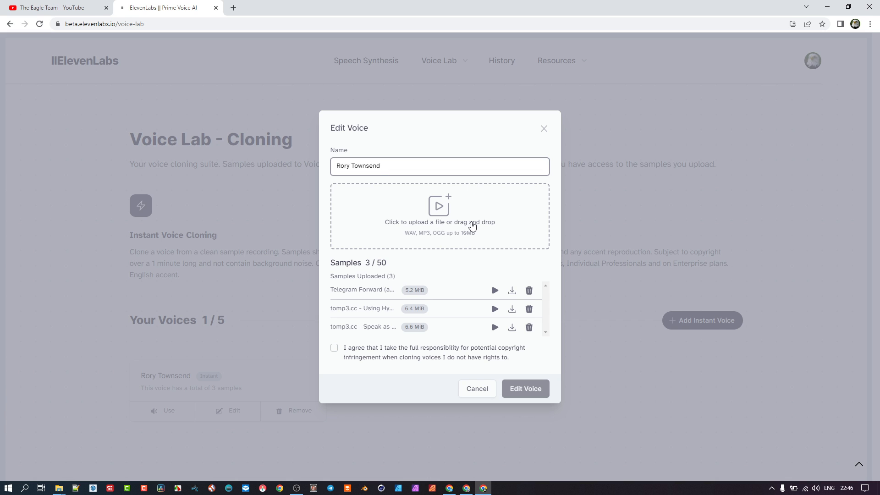
mouse_move(440, 247)
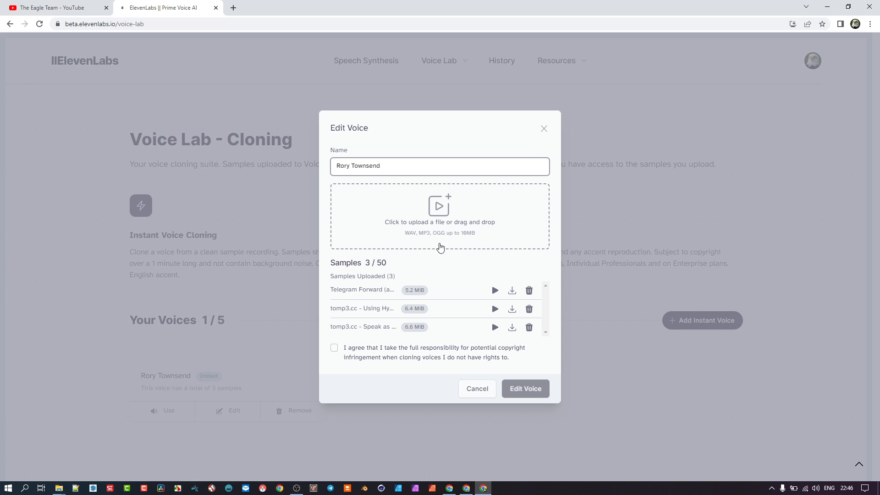
mouse_move(537, 186)
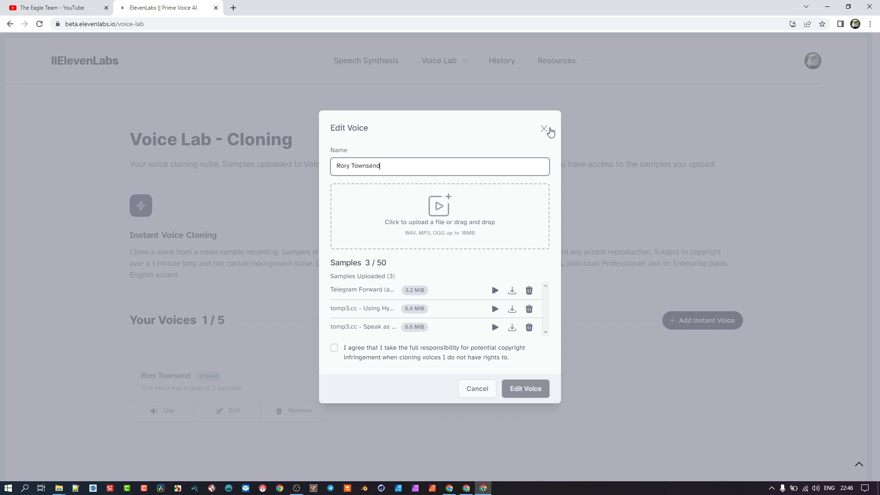
mouse_move(347, 300)
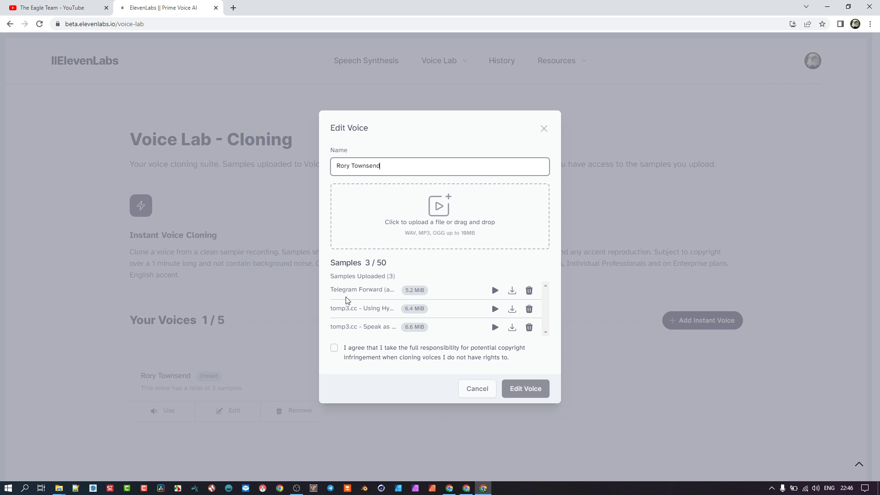
mouse_move(435, 290)
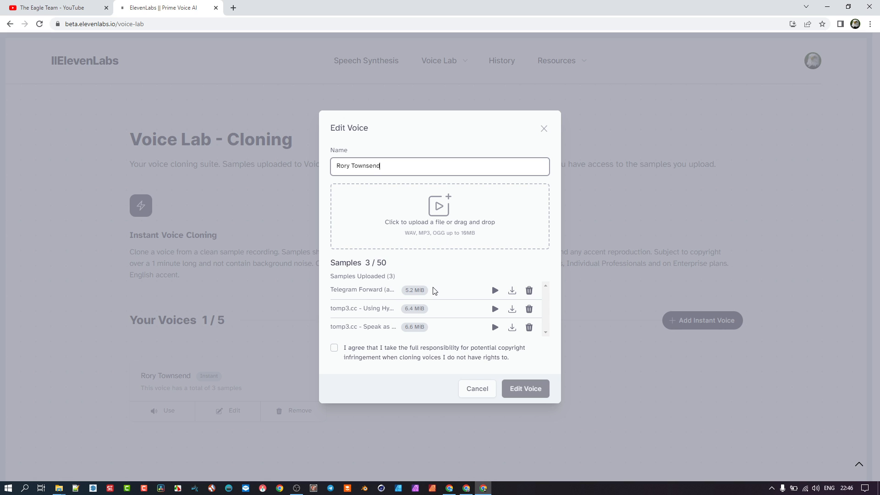
mouse_move(356, 287)
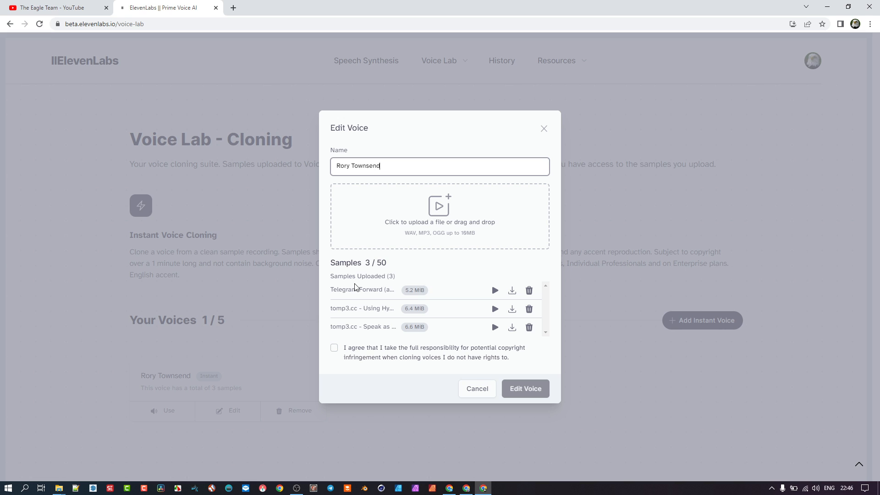
mouse_move(516, 257)
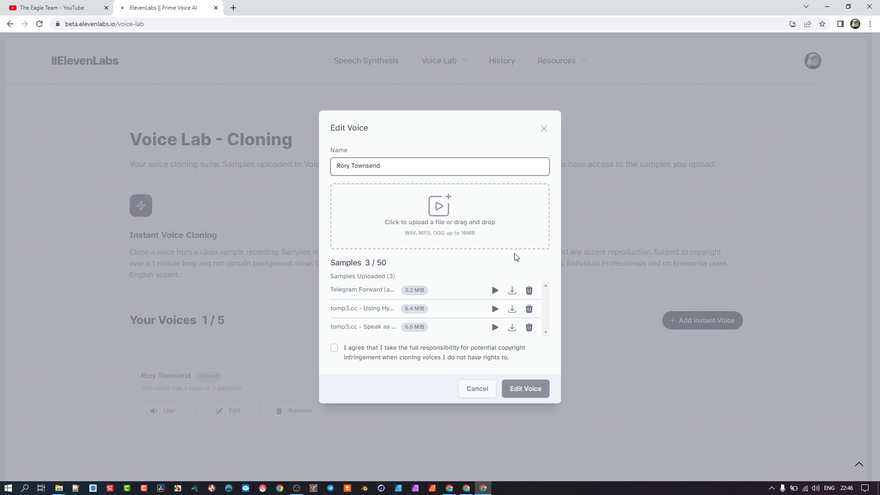
mouse_move(463, 283)
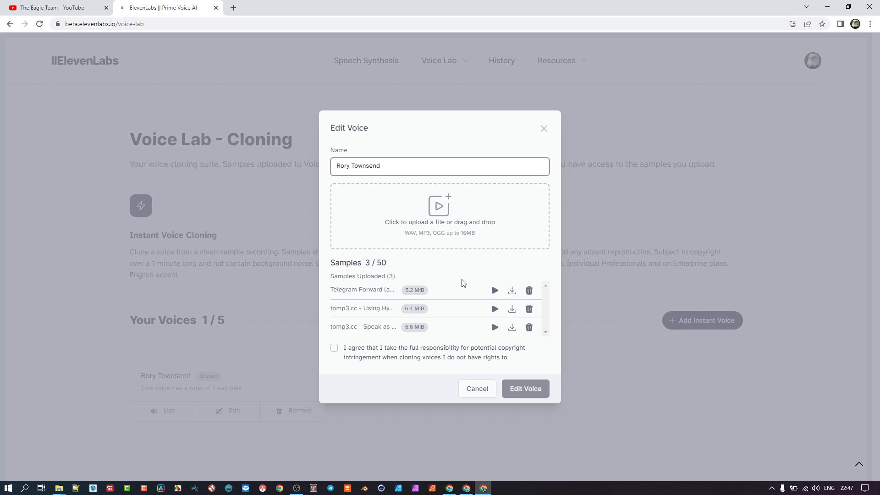
mouse_move(522, 361)
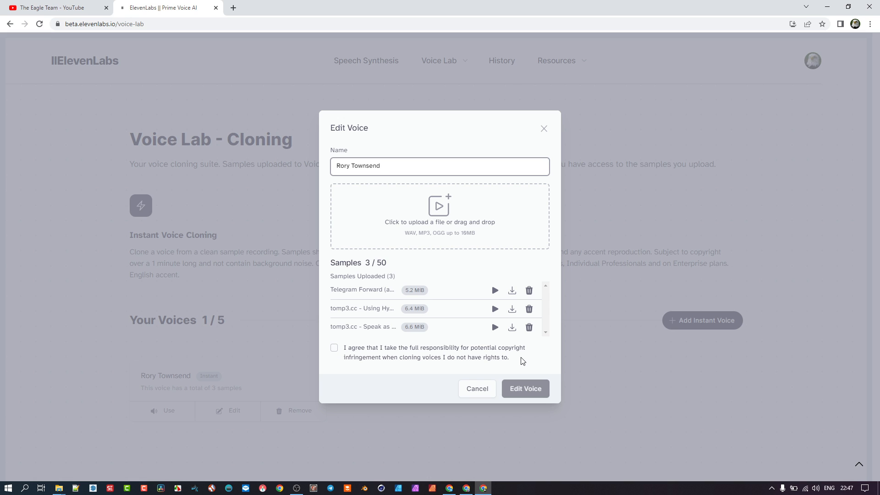
mouse_move(534, 287)
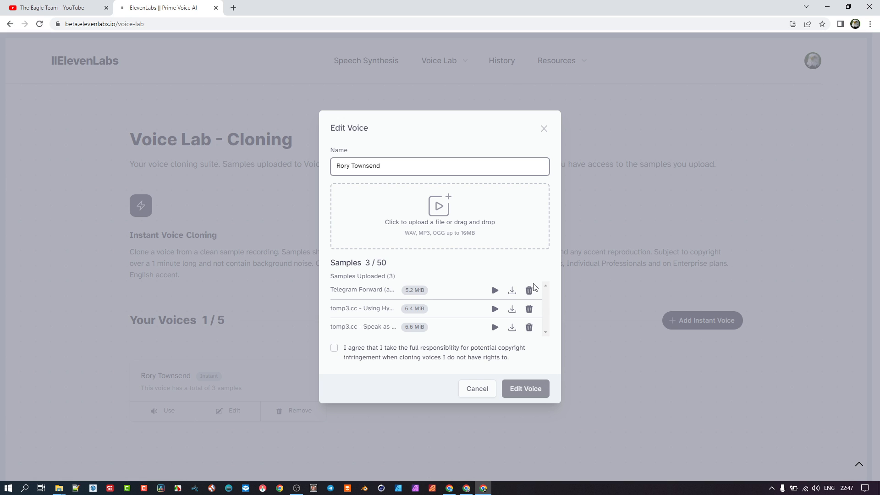
mouse_move(542, 139)
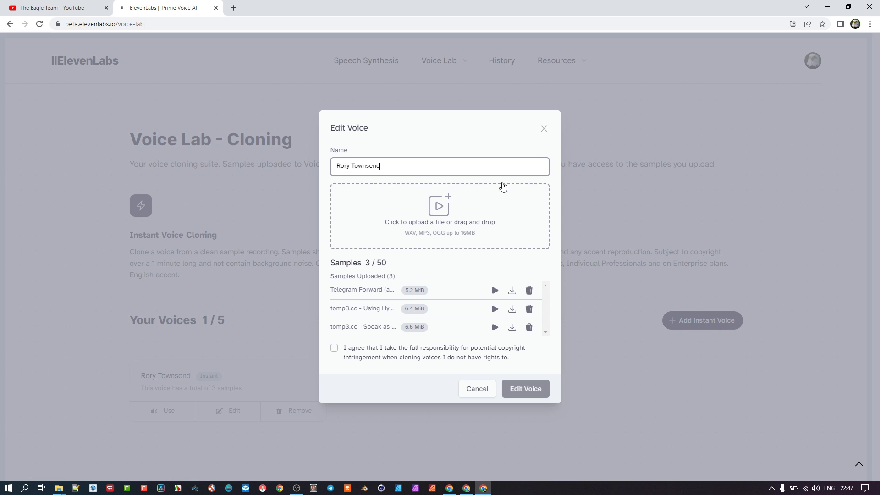
mouse_move(737, 231)
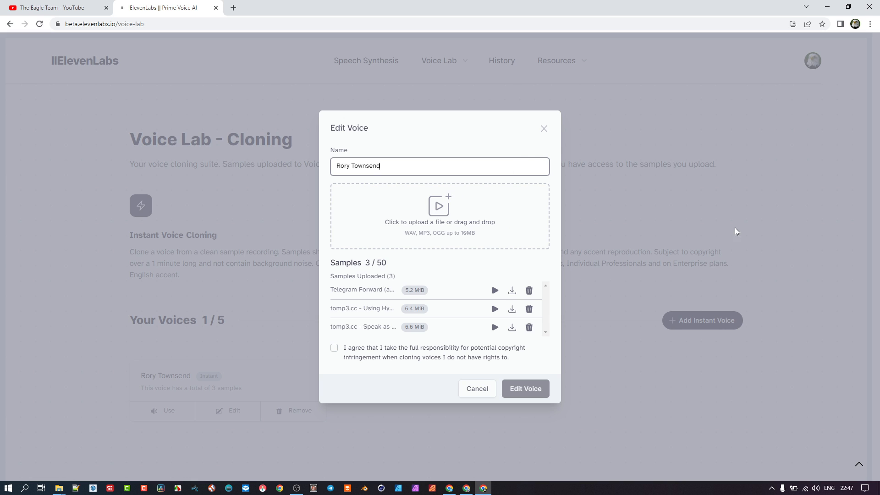
mouse_move(673, 261)
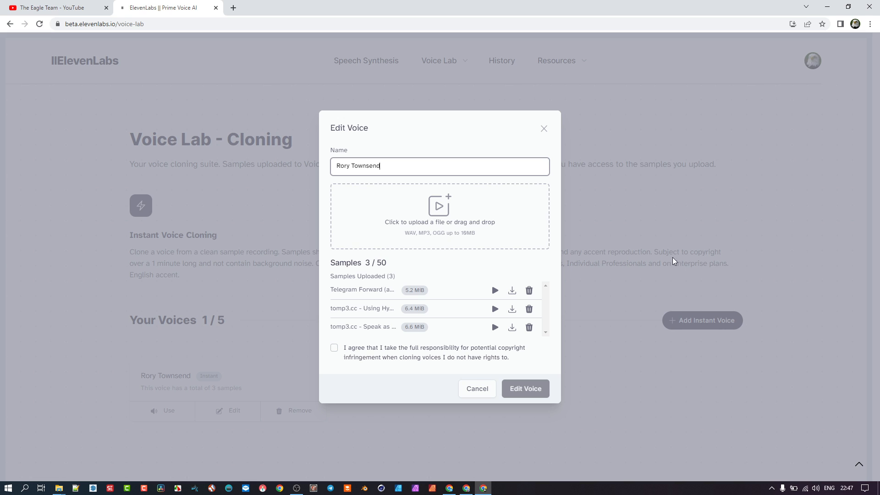
mouse_move(420, 245)
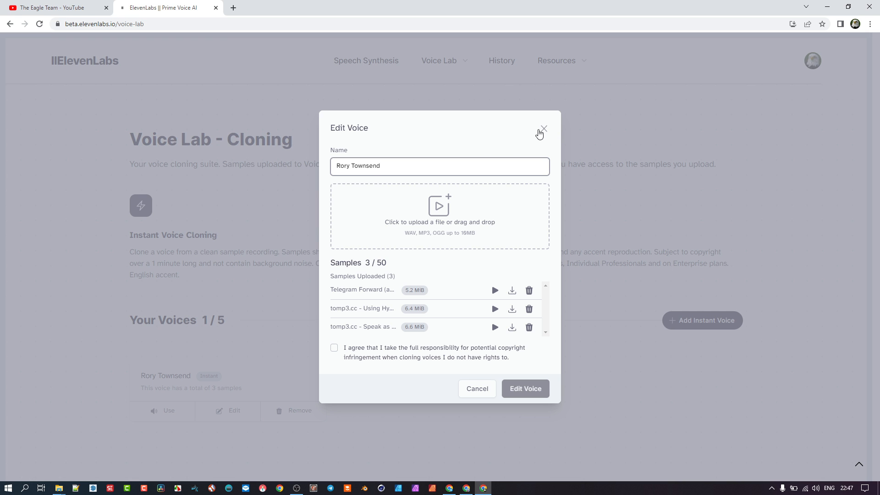
click(542, 129)
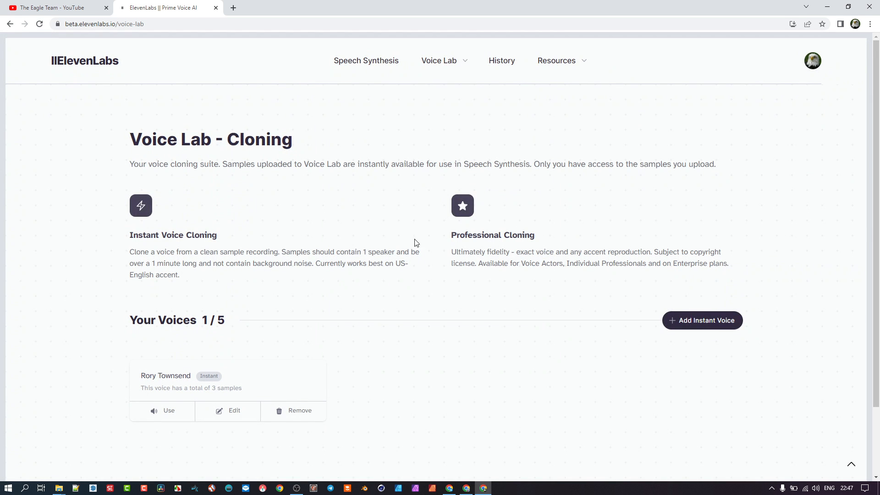
mouse_move(726, 288)
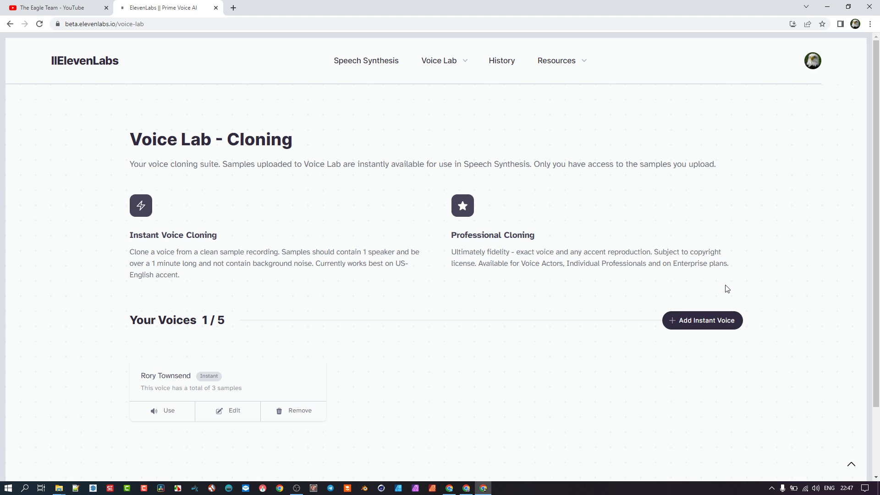
mouse_move(672, 329)
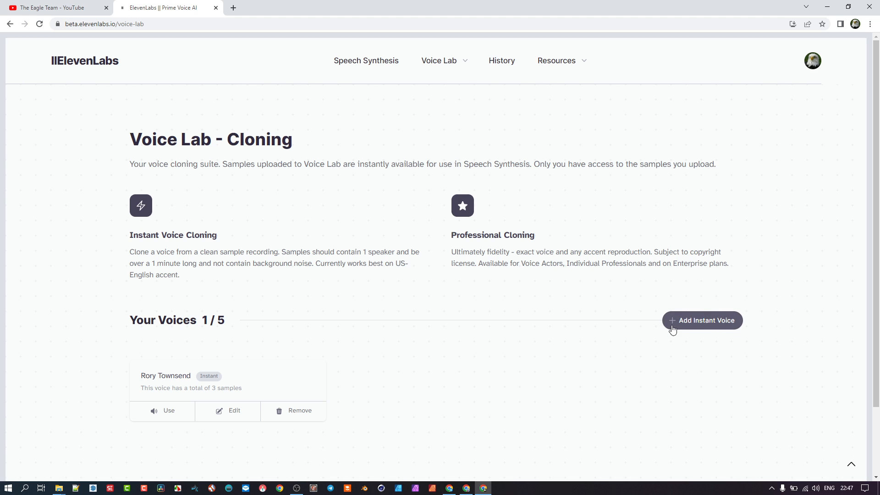
mouse_move(306, 287)
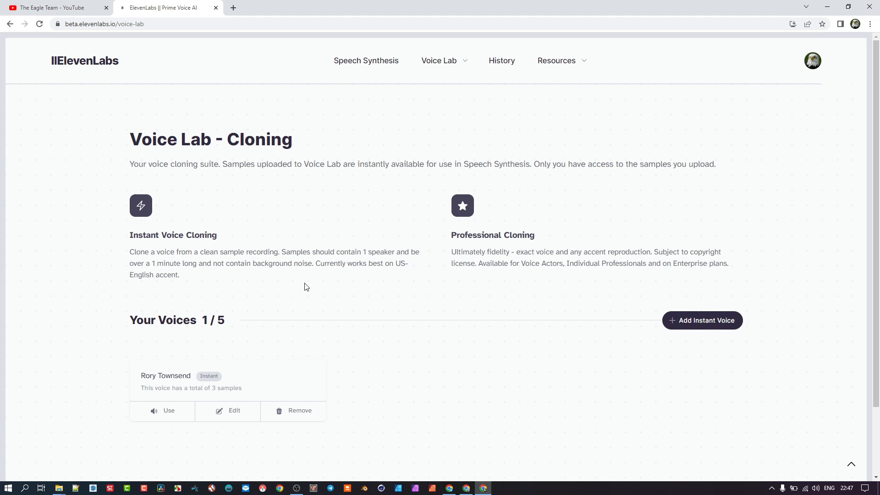
mouse_move(168, 410)
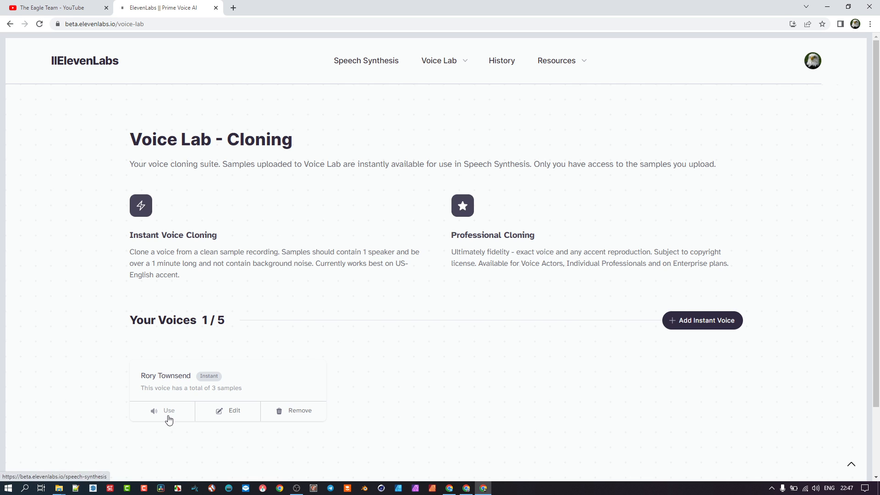
Step: Use the Rory Townsend voice card to launch Speech Synthesis with that voice selected
click(169, 410)
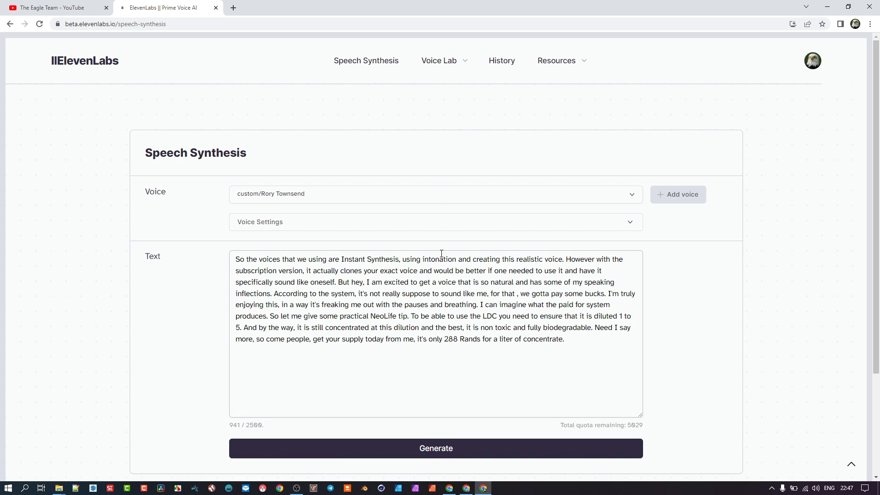
scroll(down, 3)
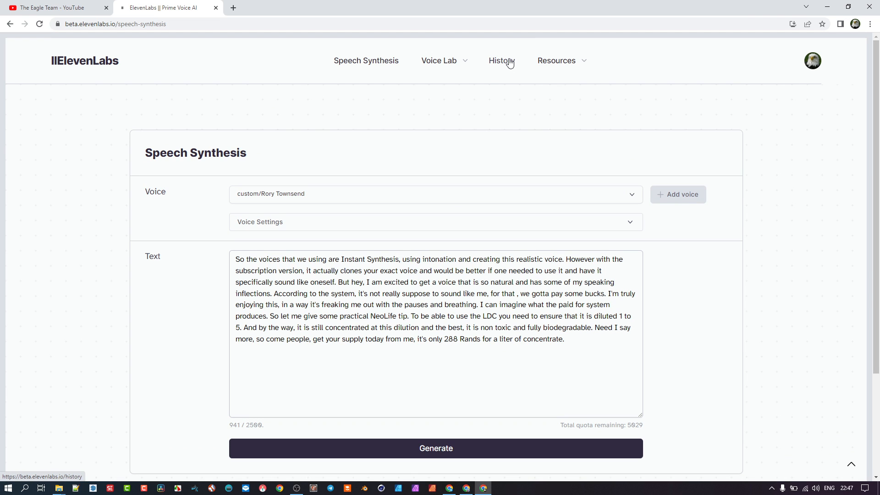
mouse_move(648, 364)
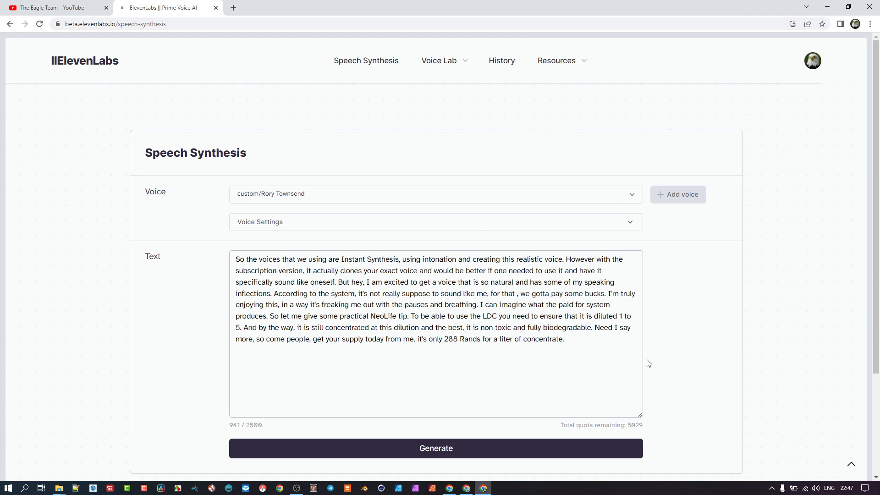
scroll(down, 3)
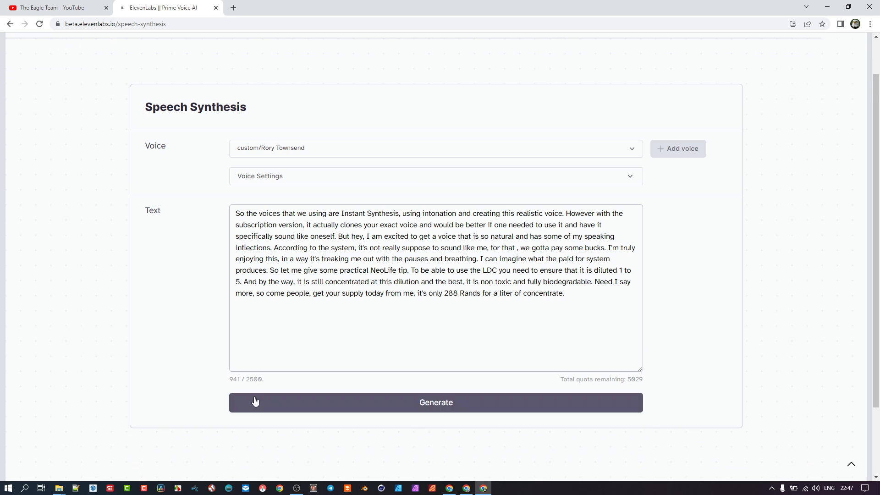
mouse_move(104, 443)
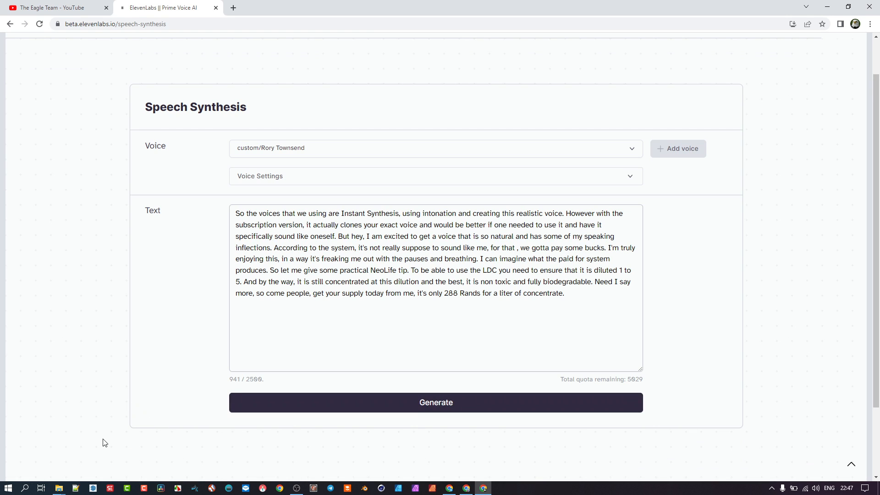
mouse_move(87, 460)
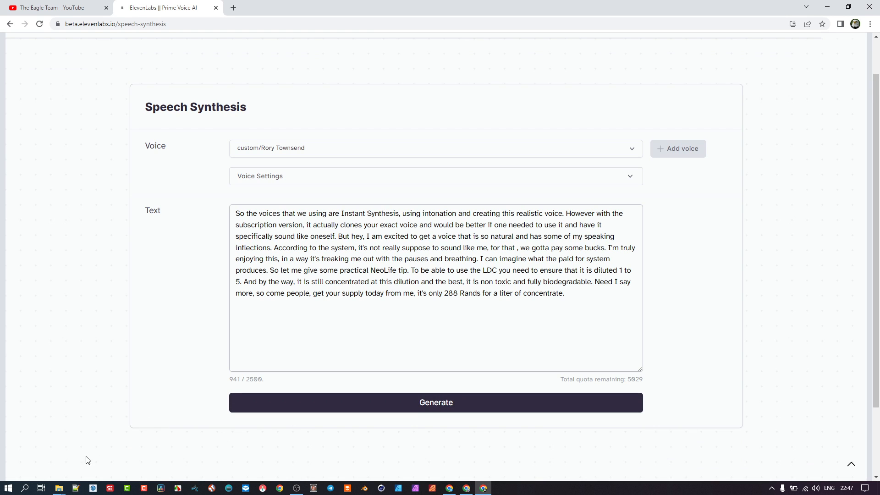
mouse_move(145, 339)
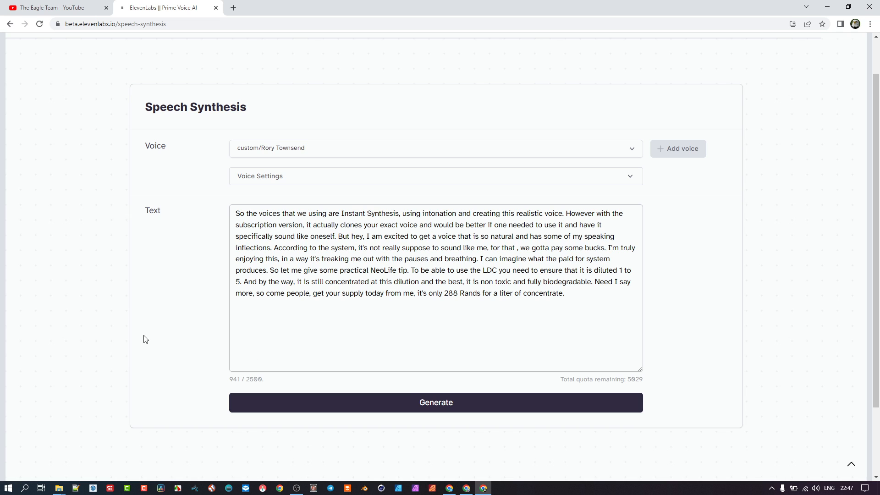
mouse_move(208, 429)
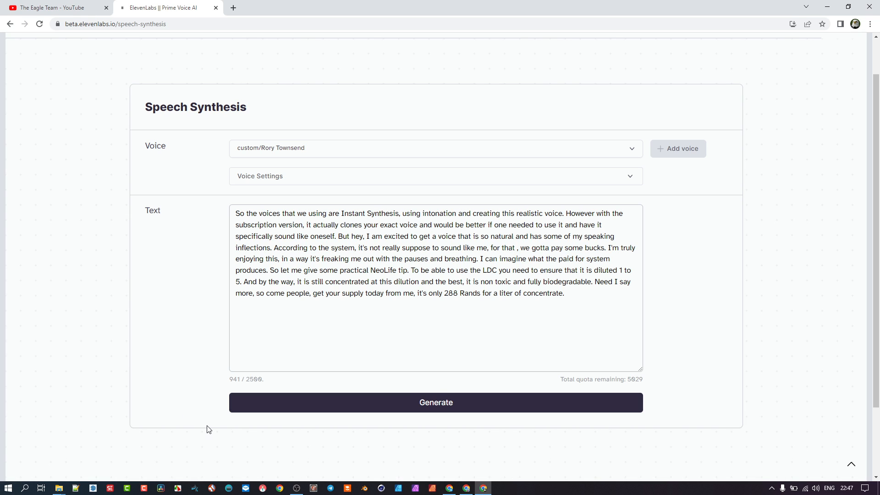
mouse_move(236, 380)
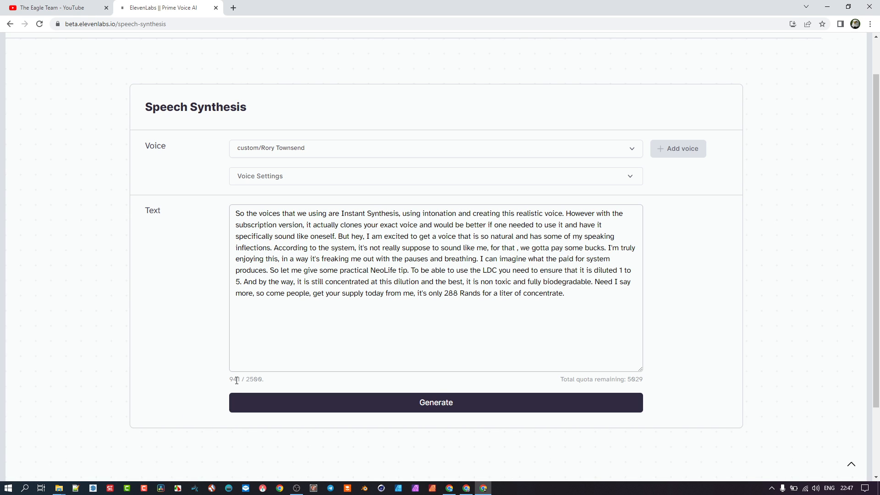
mouse_move(188, 365)
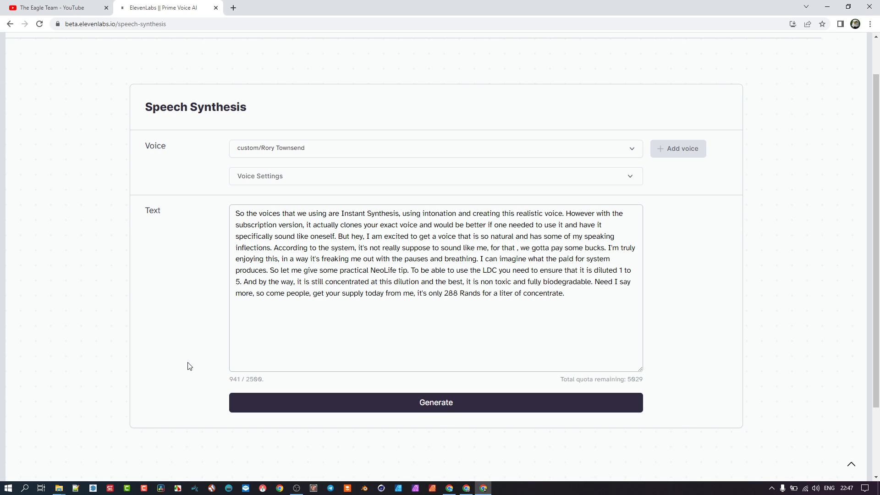
mouse_move(293, 180)
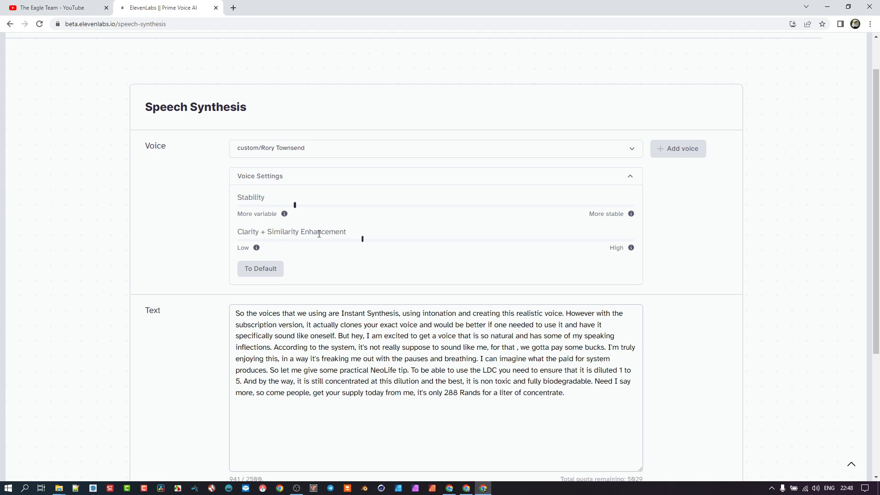
mouse_move(607, 212)
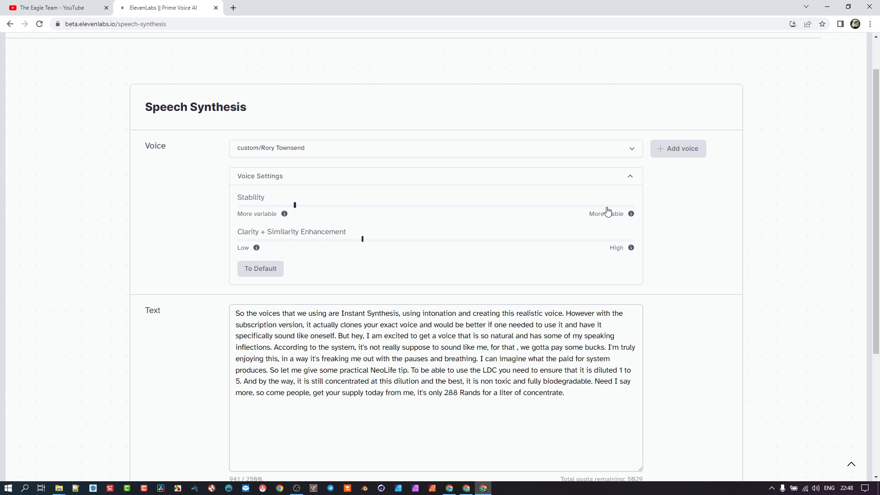
mouse_move(605, 243)
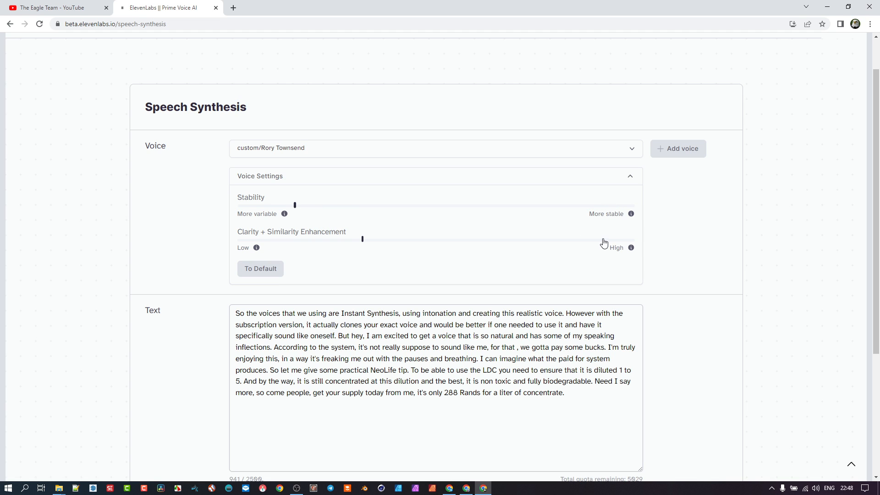
mouse_move(535, 276)
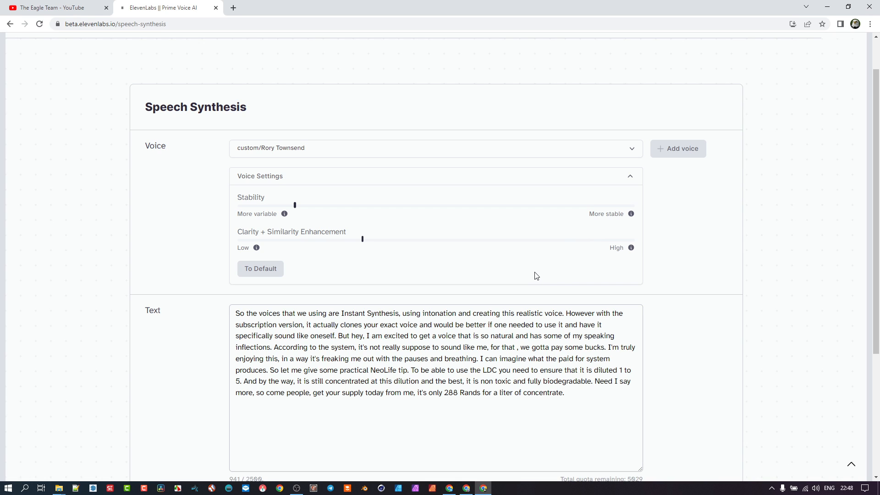
mouse_move(375, 213)
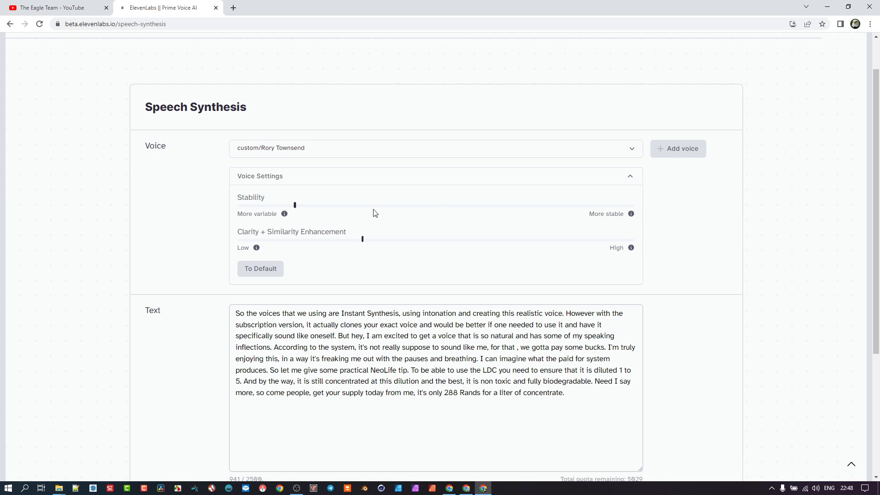
mouse_move(295, 205)
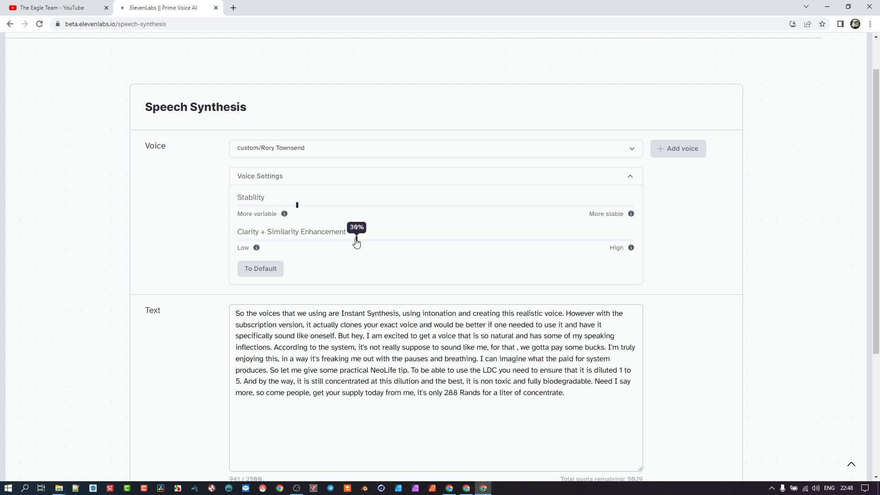
mouse_move(410, 293)
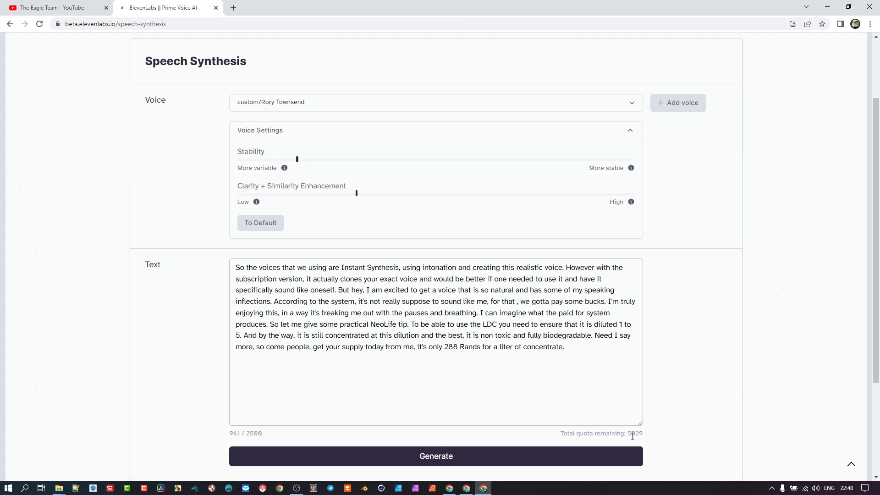
scroll(down, 3)
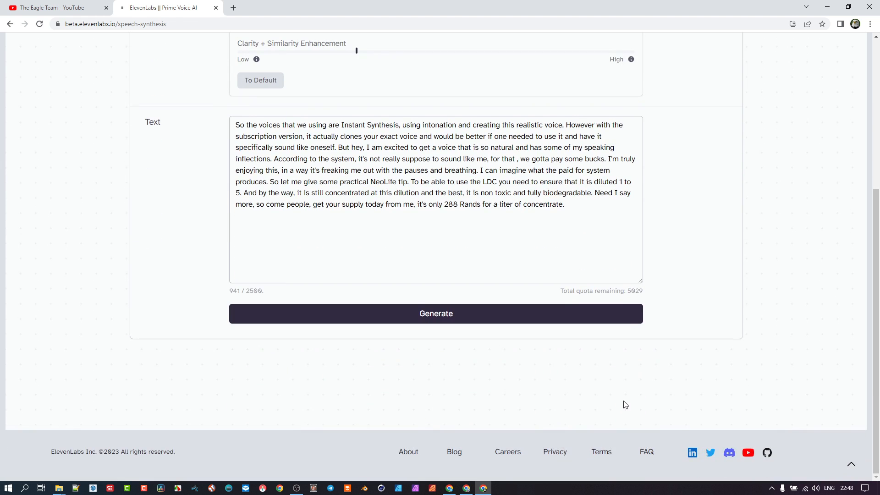
scroll(up, 3)
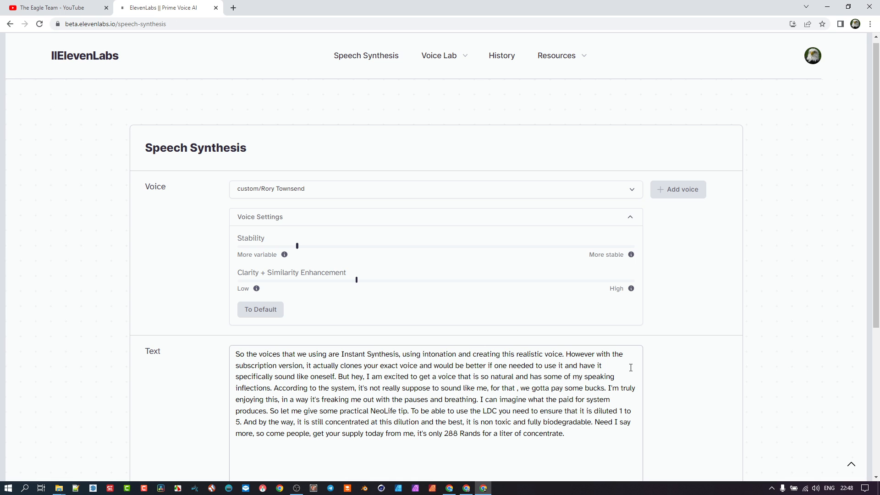
scroll(down, 3)
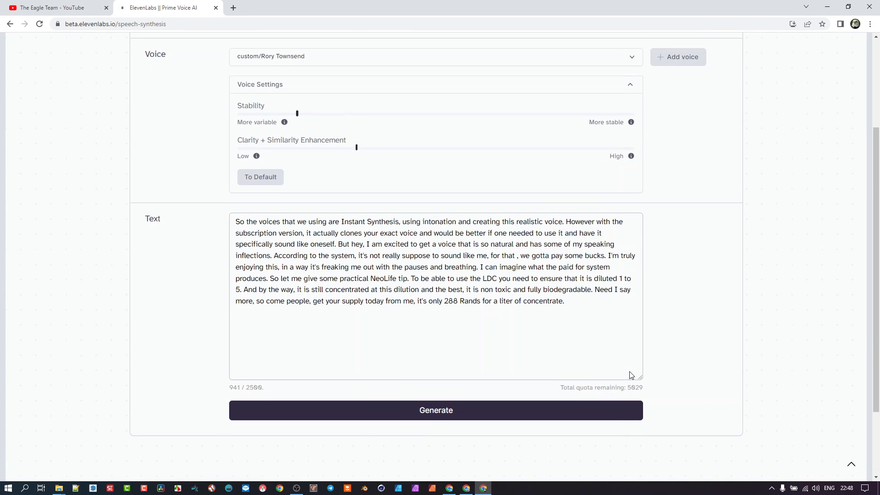
mouse_move(568, 400)
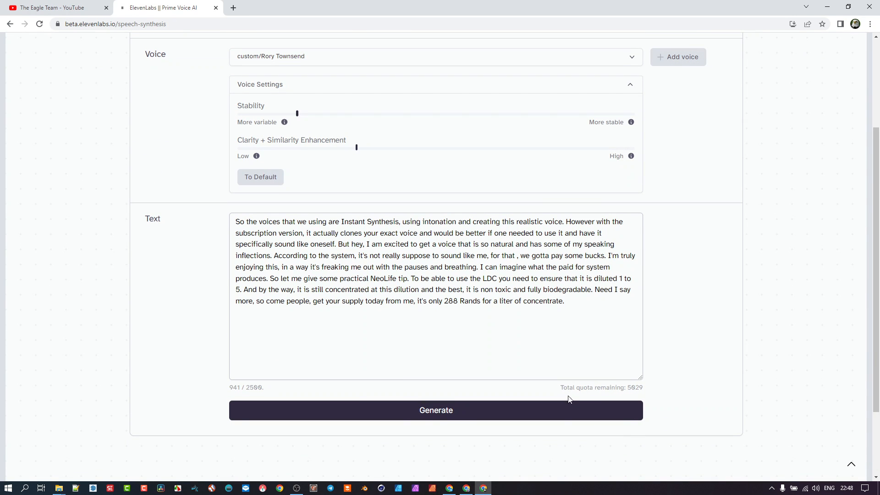
mouse_move(520, 422)
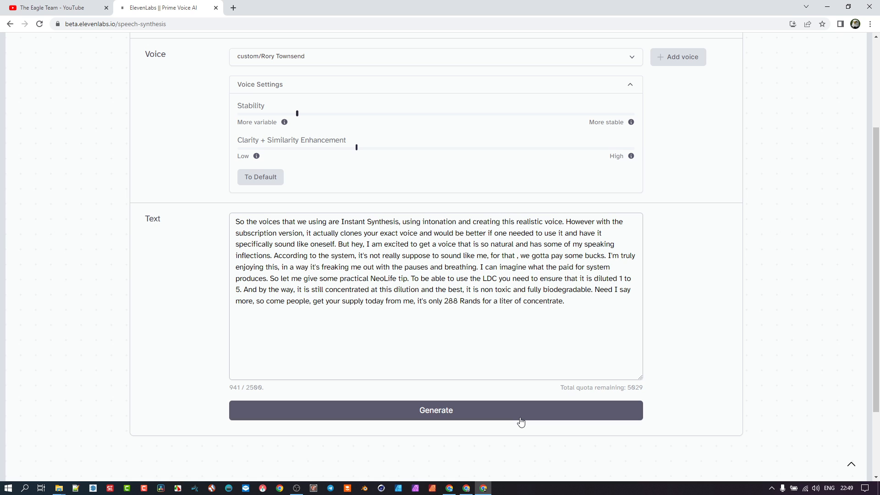
mouse_move(449, 413)
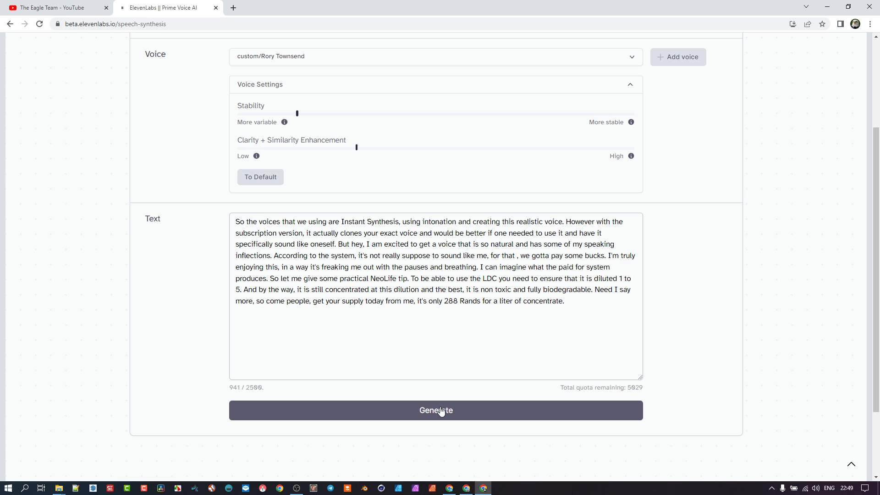
Step: Generate and play speech from the script in Rory Townsend's voice, leaving 4,988 characters
click(436, 411)
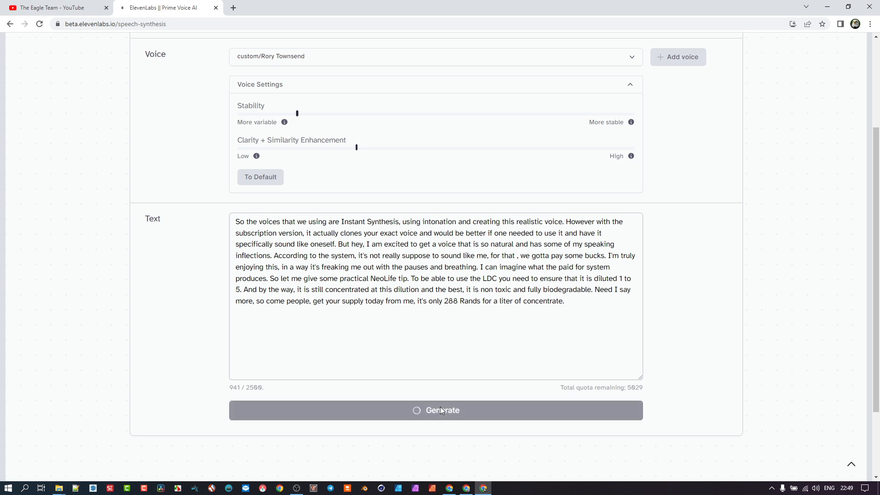
click(435, 410)
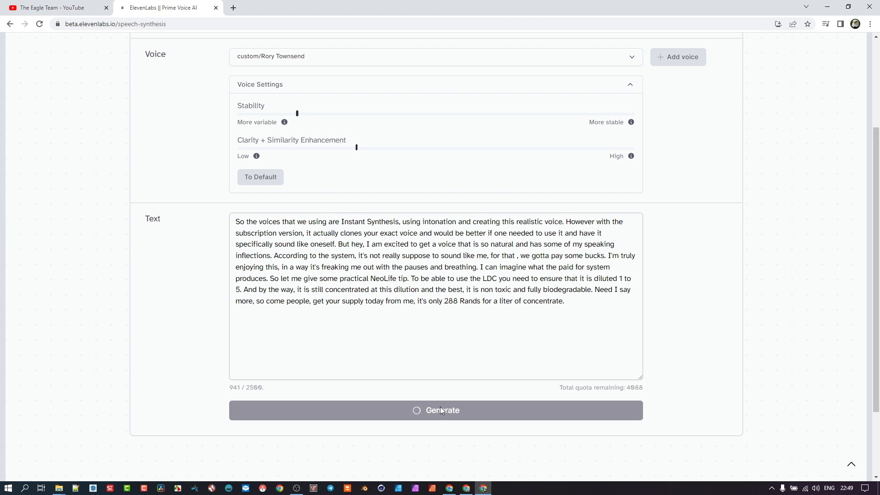
click(435, 410)
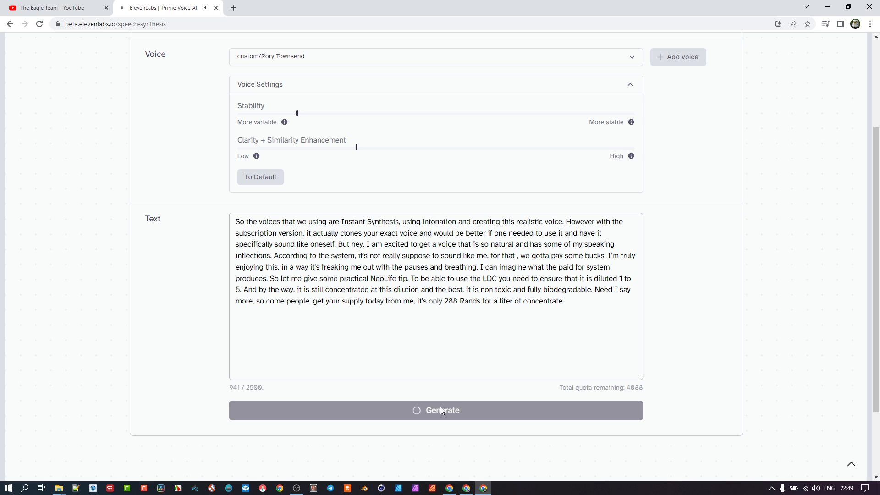
click(436, 410)
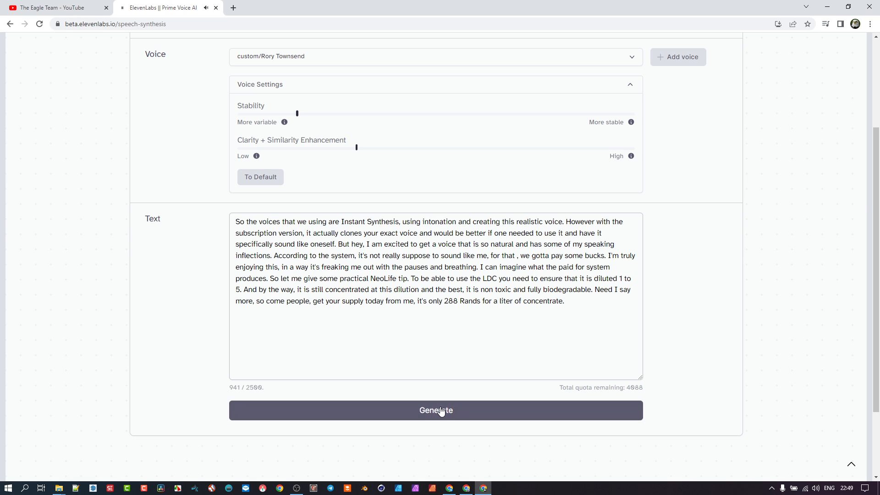
mouse_move(733, 374)
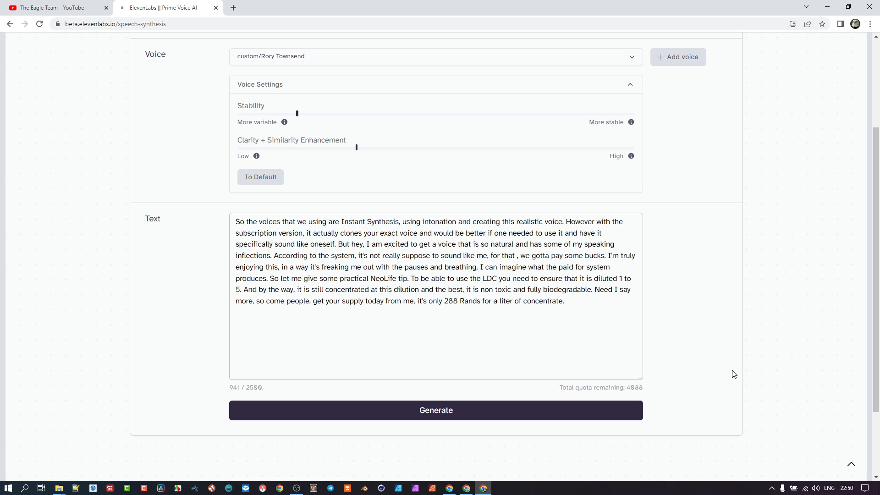
mouse_move(297, 114)
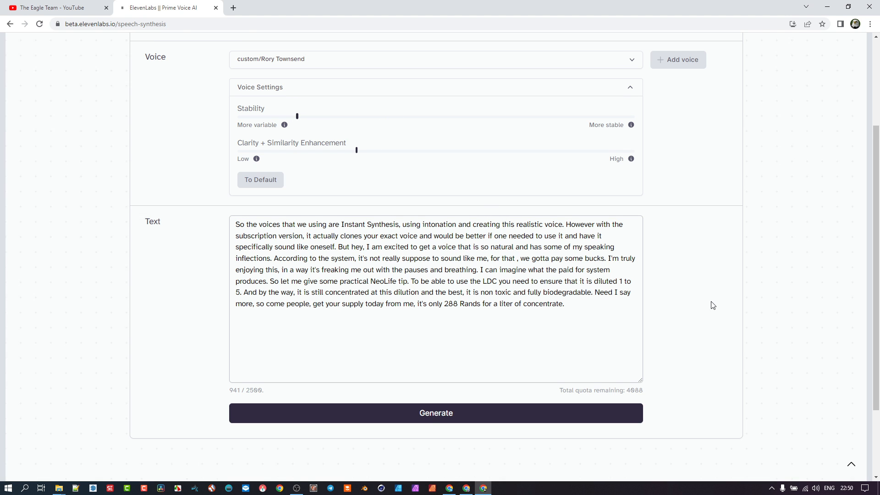
scroll(up, 3)
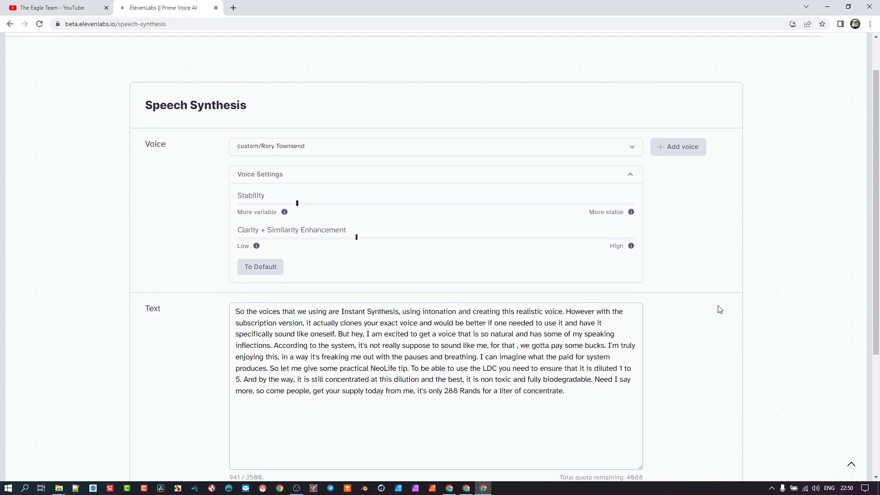
scroll(down, 3)
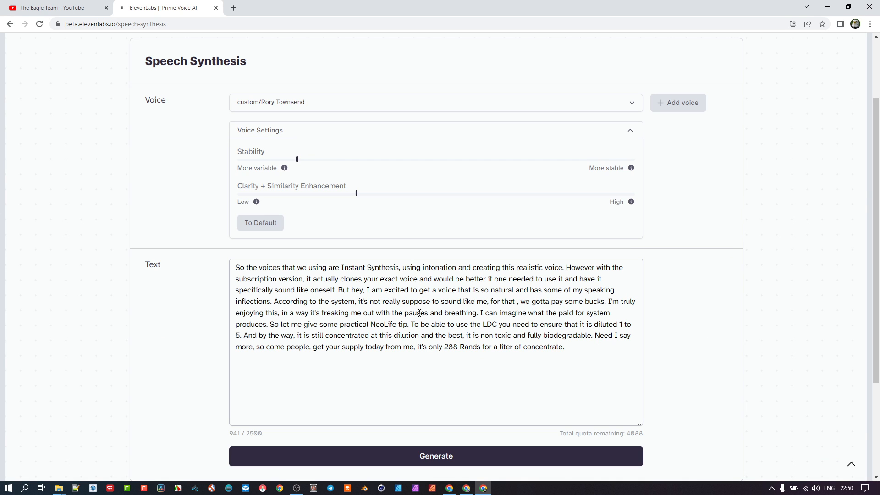
mouse_move(417, 201)
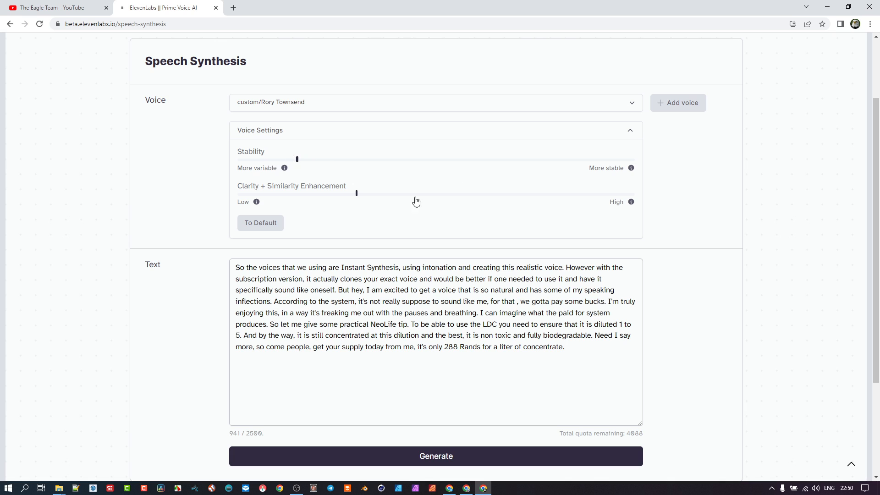
mouse_move(442, 252)
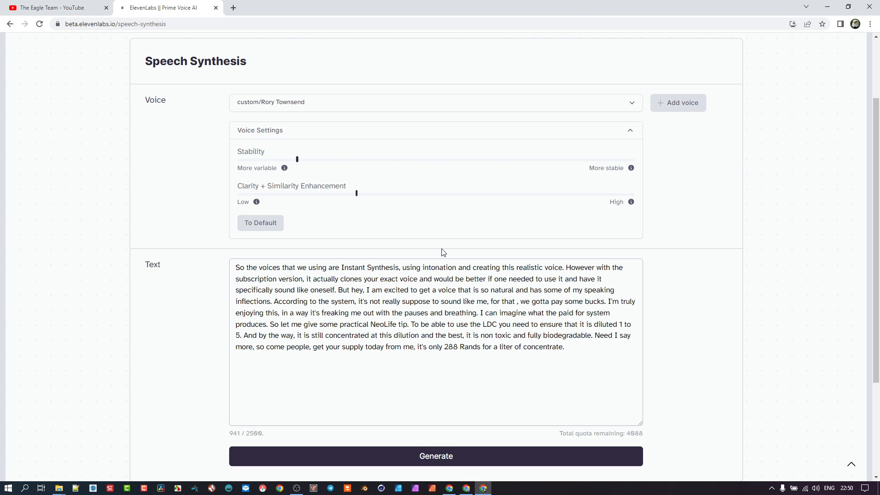
mouse_move(468, 354)
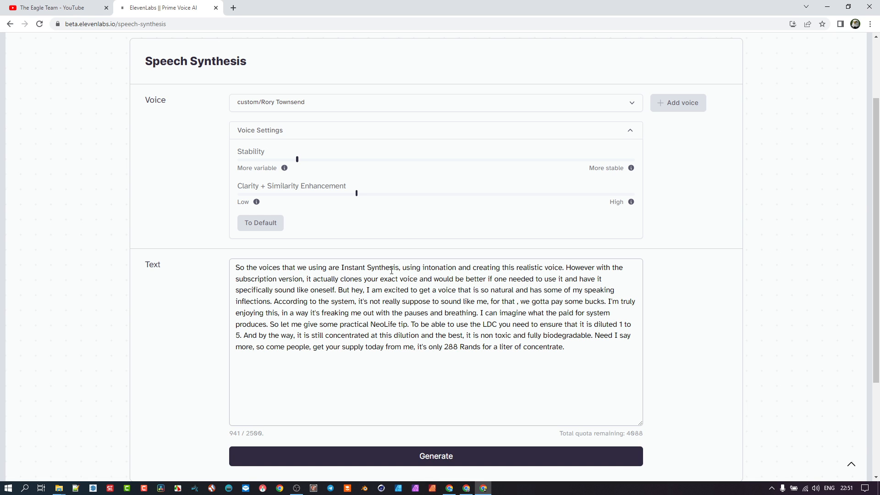
mouse_move(438, 287)
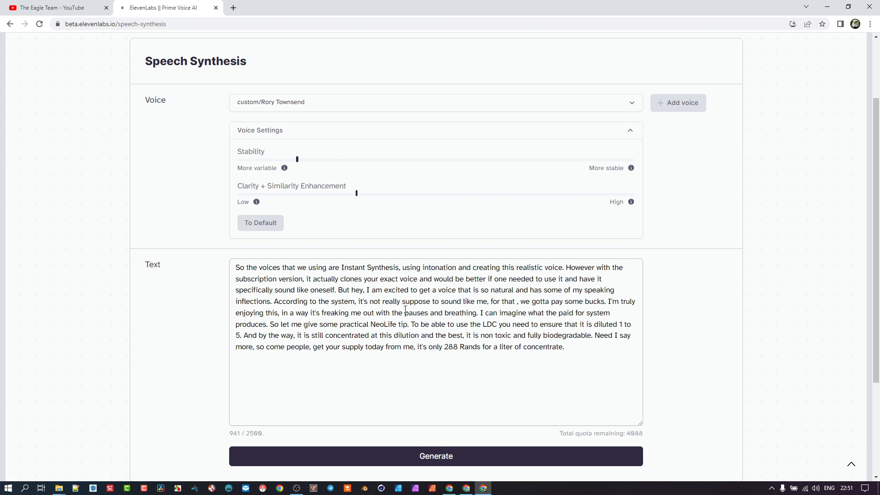
scroll(up, 3)
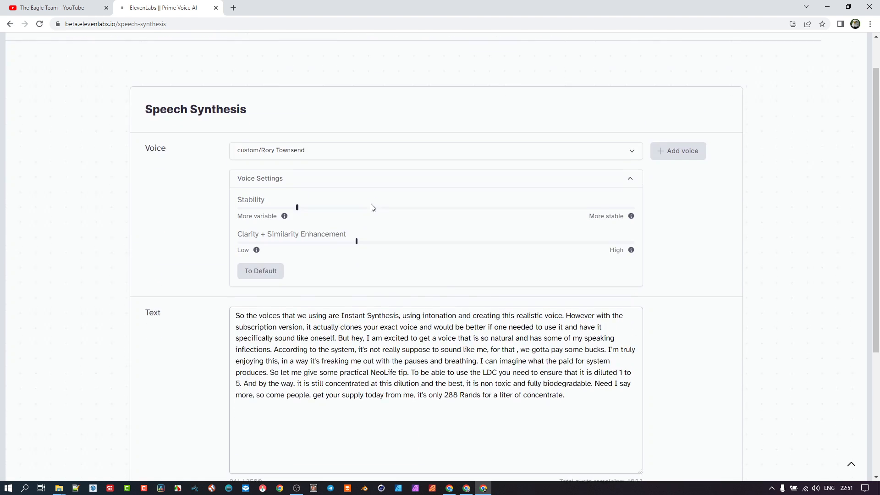
scroll(up, 3)
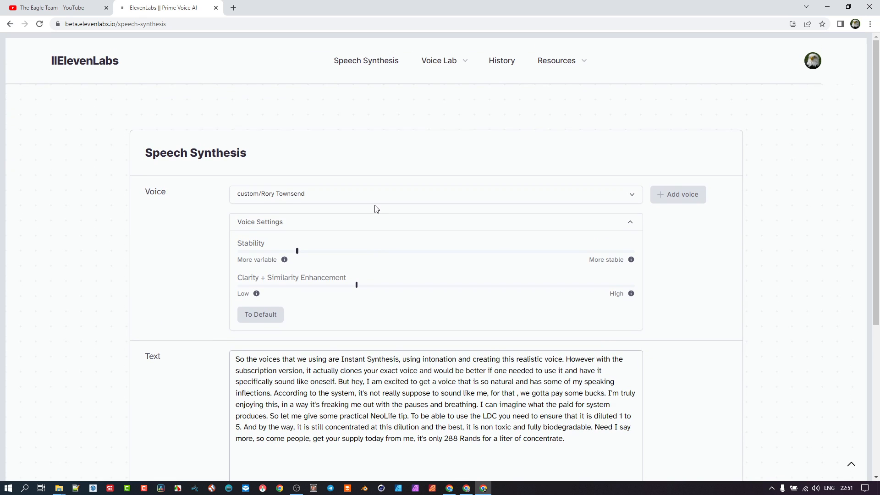
mouse_move(165, 101)
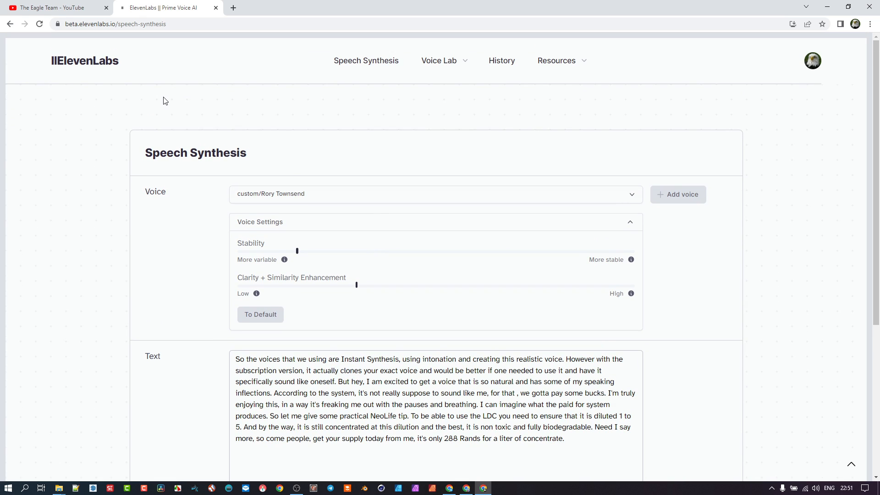